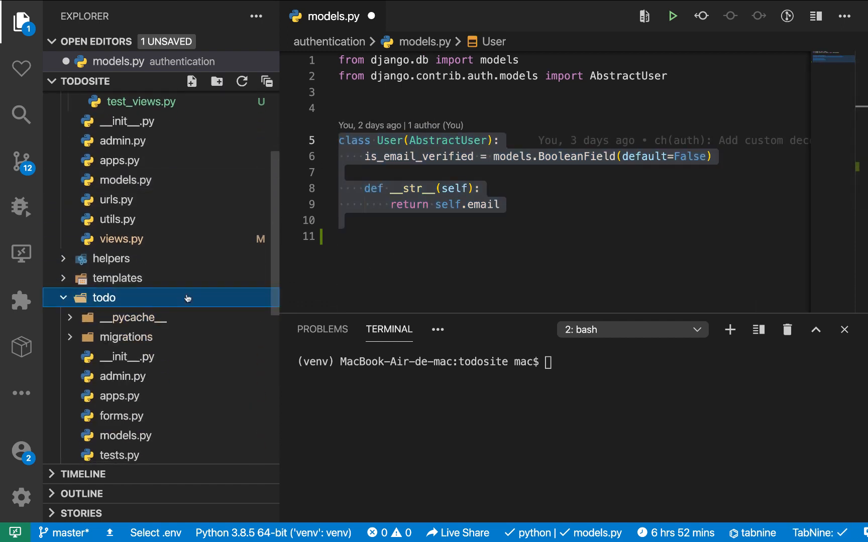
mouse_move(184, 436)
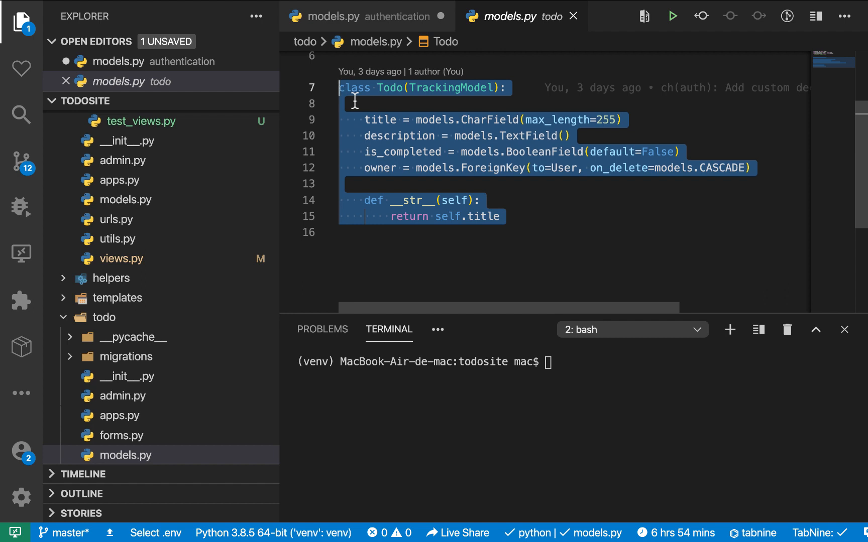
Return to the authentication models.py showing the custom User model
left_click(355, 16)
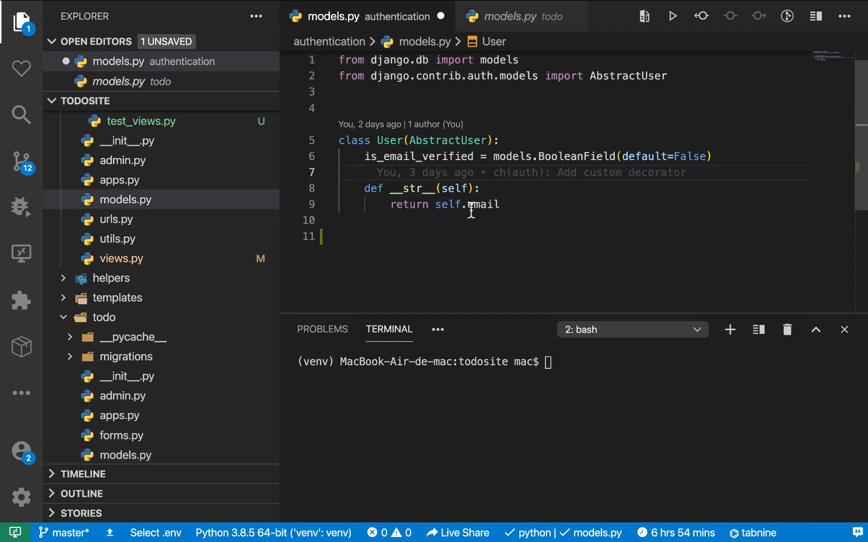
mouse_move(481, 205)
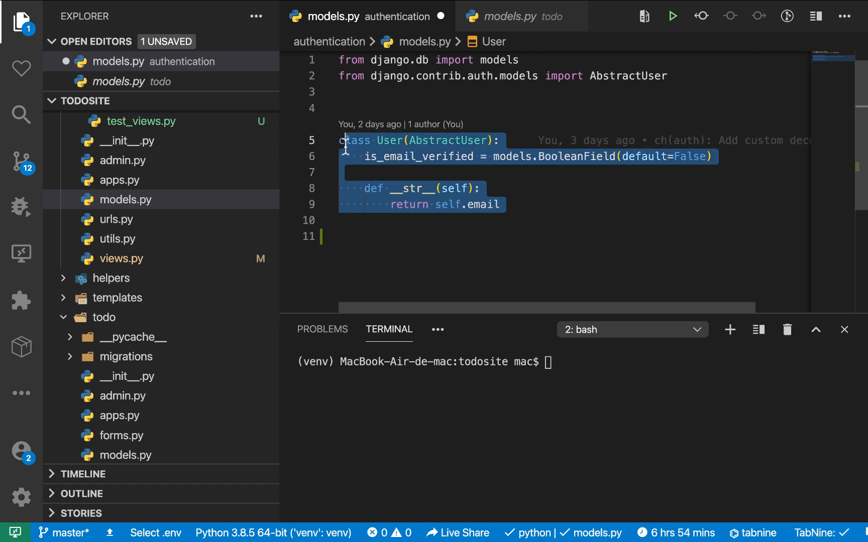
mouse_move(368, 164)
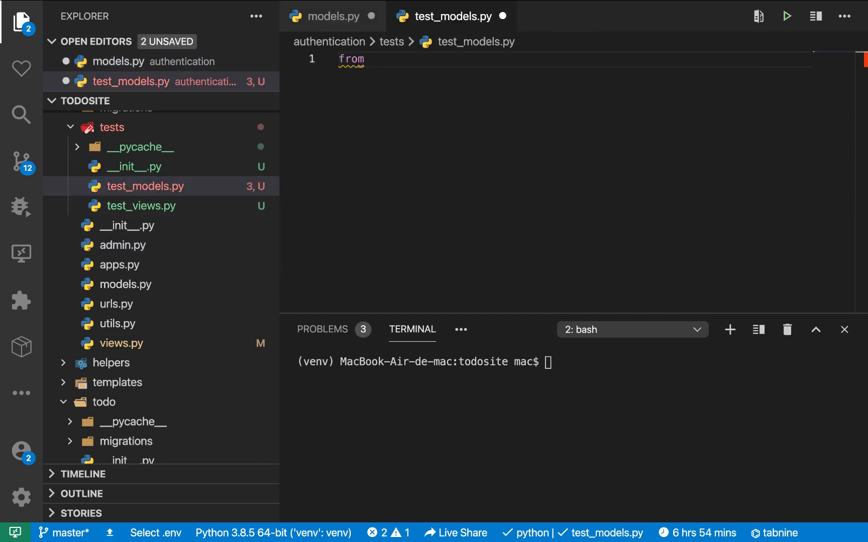
Import User from authentication.models at the top of test_models.py
type("authentication.models")
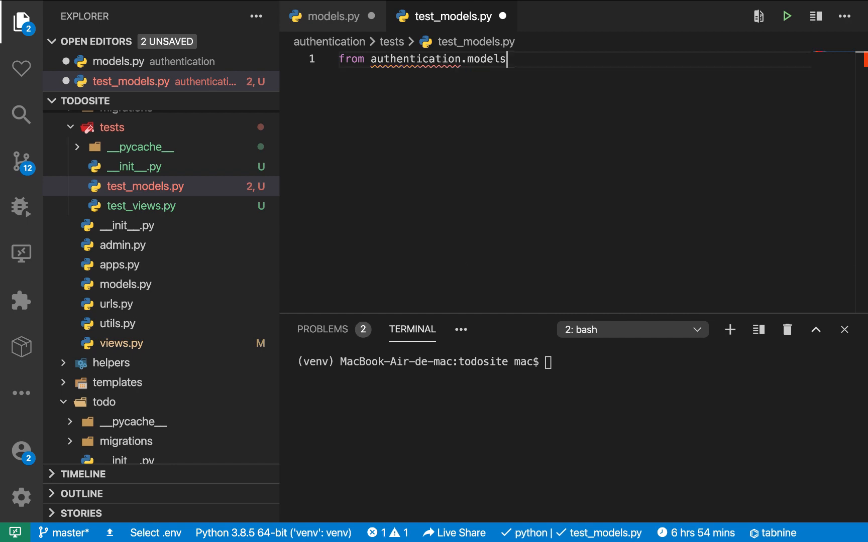
type("\" \"")
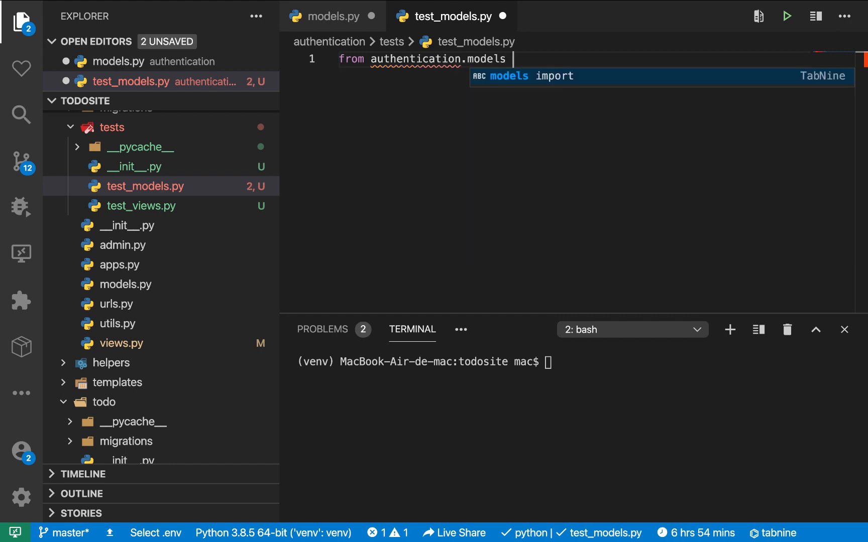
type("import User")
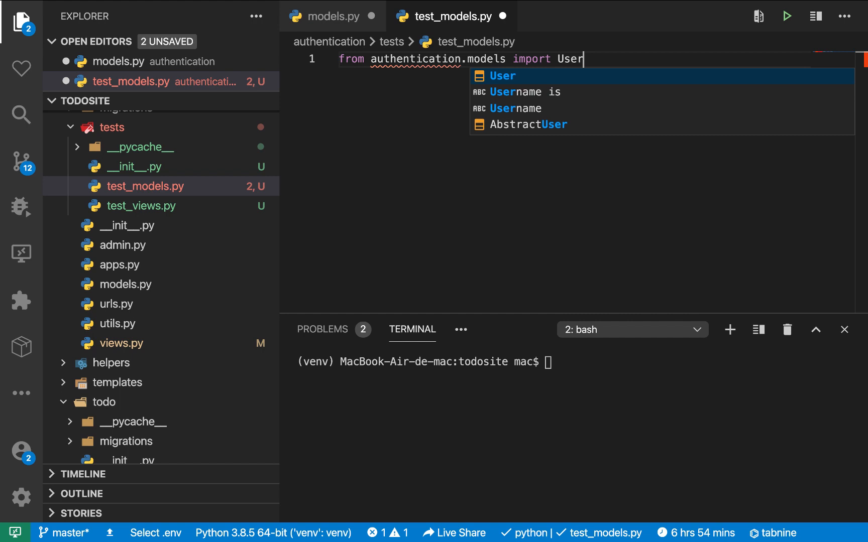
key("Enter")
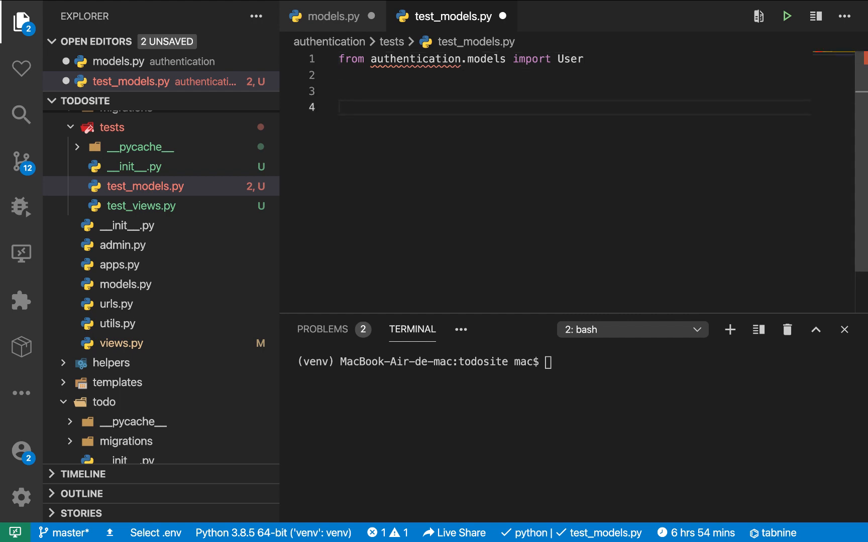
Declare class TestModel(TestCase) and import TestCase from django.test
type("clas")
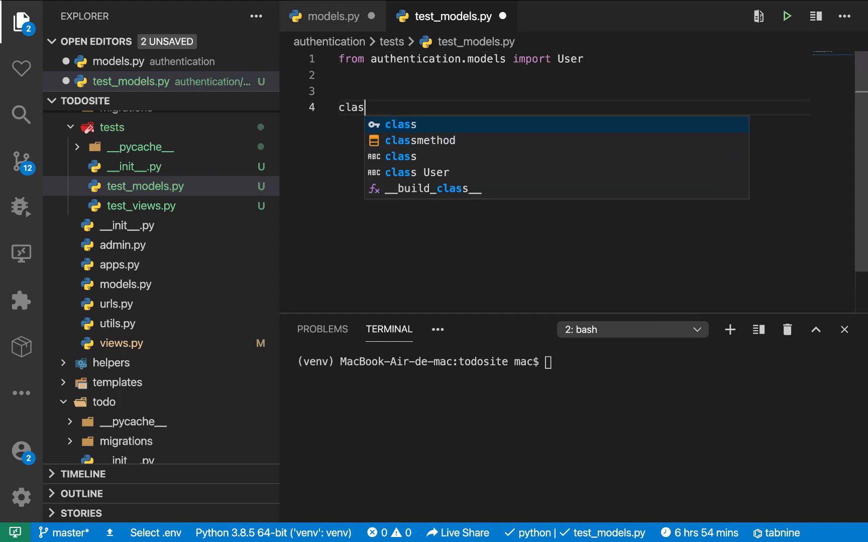
type("s Test")
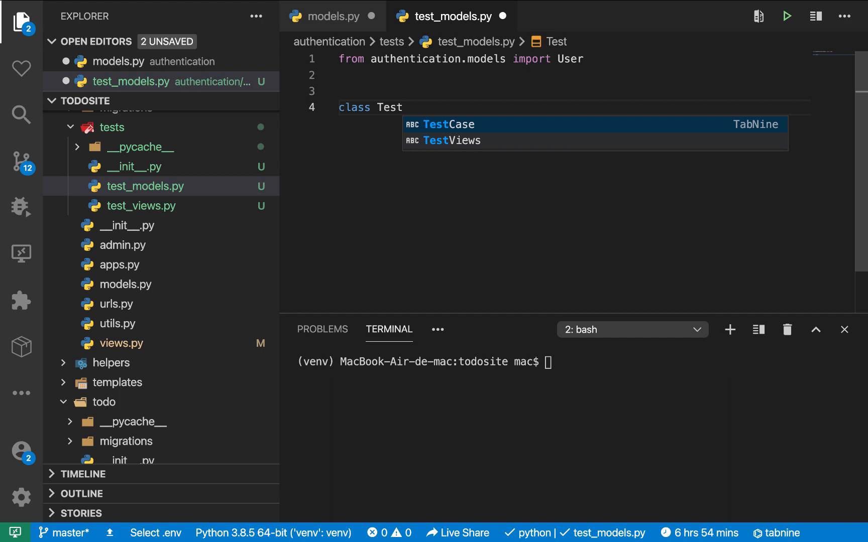
type("Models")
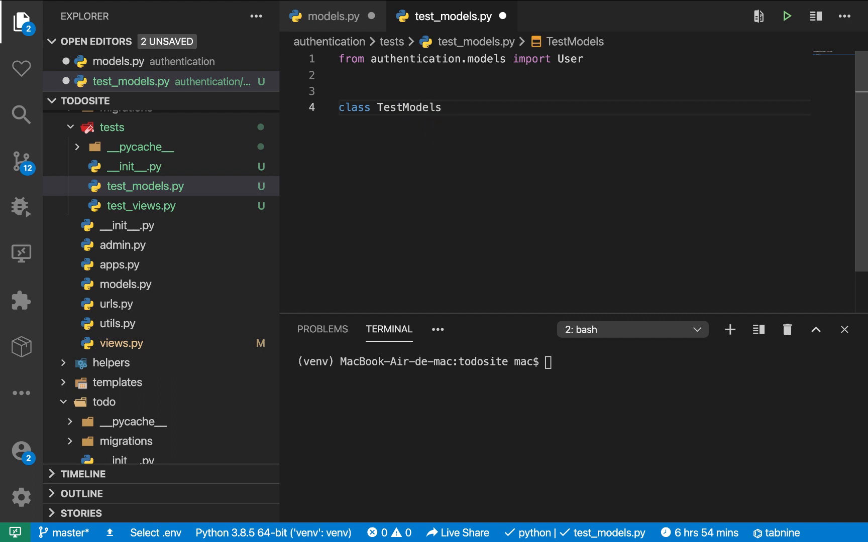
type("()")
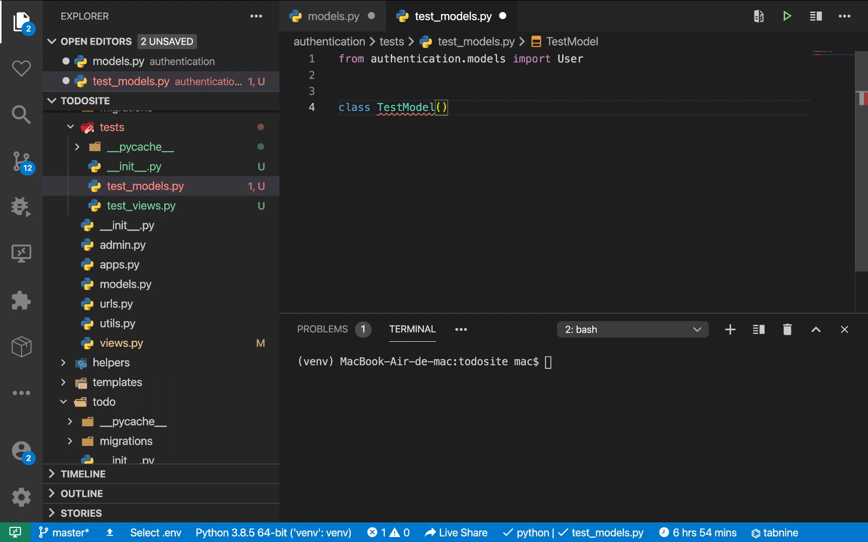
type("TestCase")
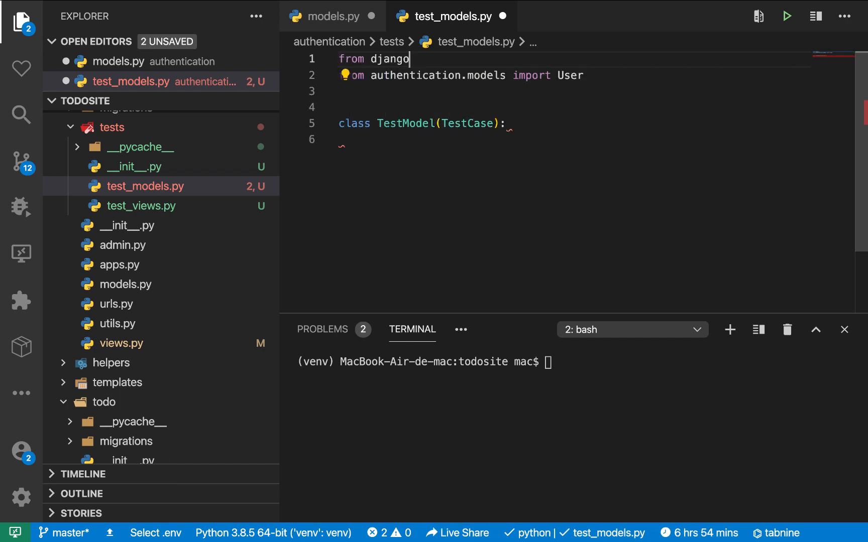
type(".test")
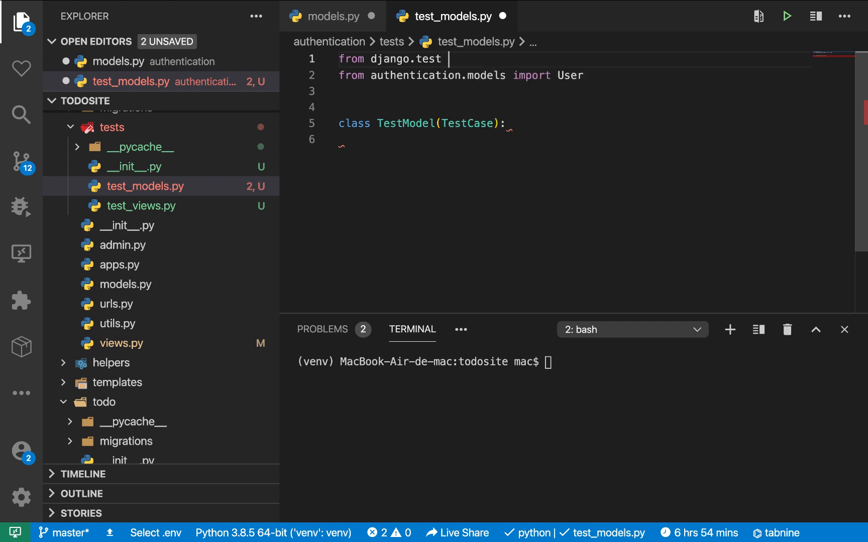
type("import T")
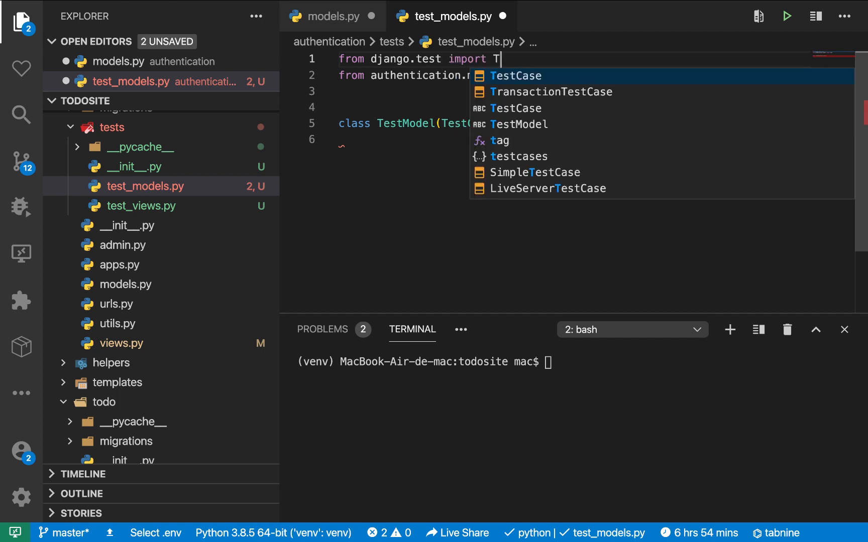
key("Enter")
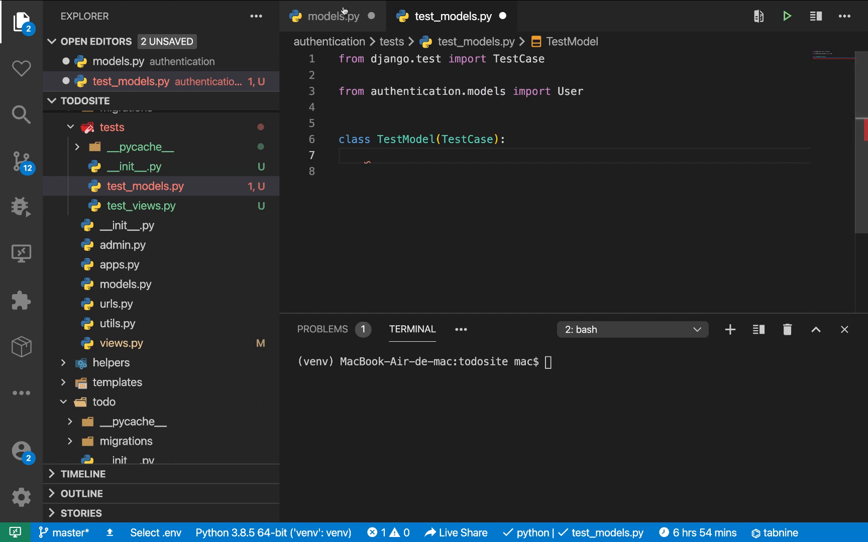
Review User's __str__ in models.py and start an indented line inside TestModel
left_click(330, 16)
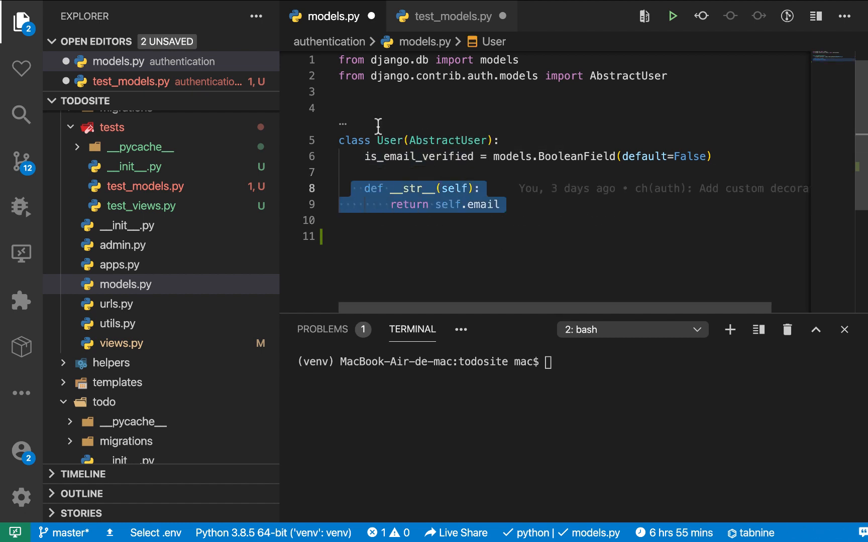
left_click(445, 16)
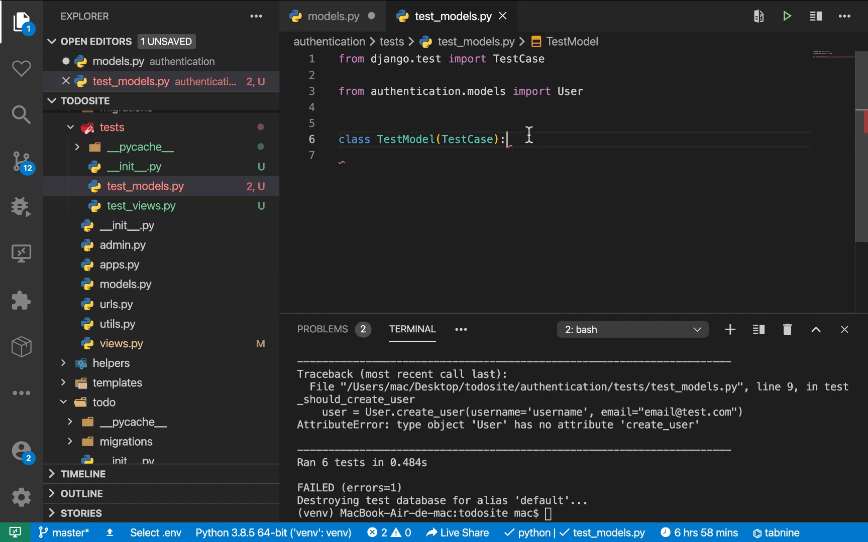
key("Enter")
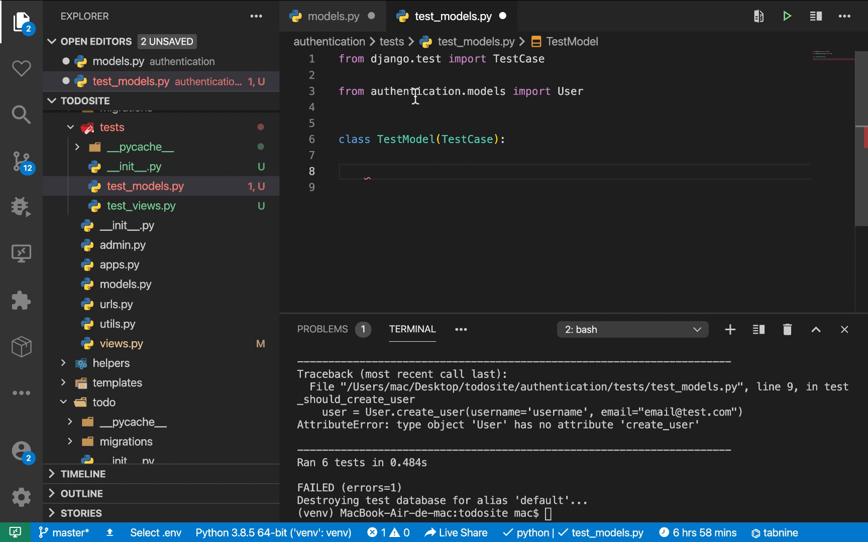
left_click(334, 16)
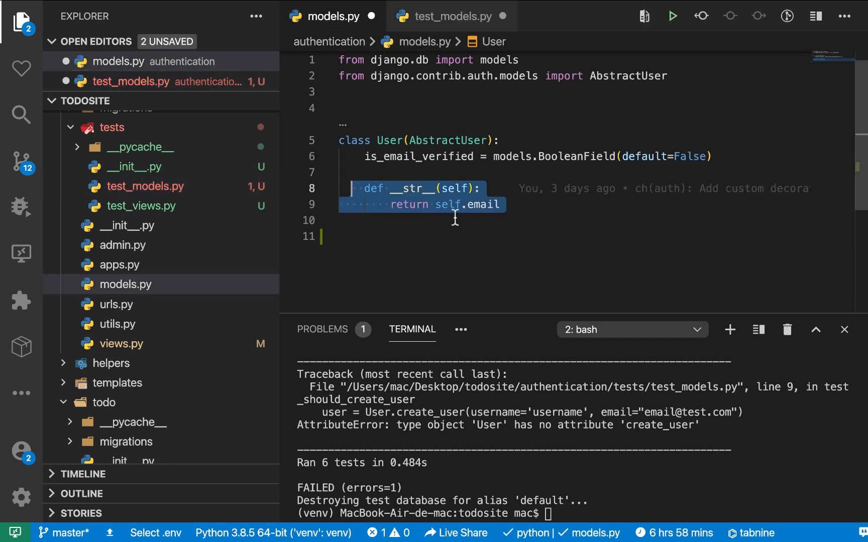
left_click(451, 16)
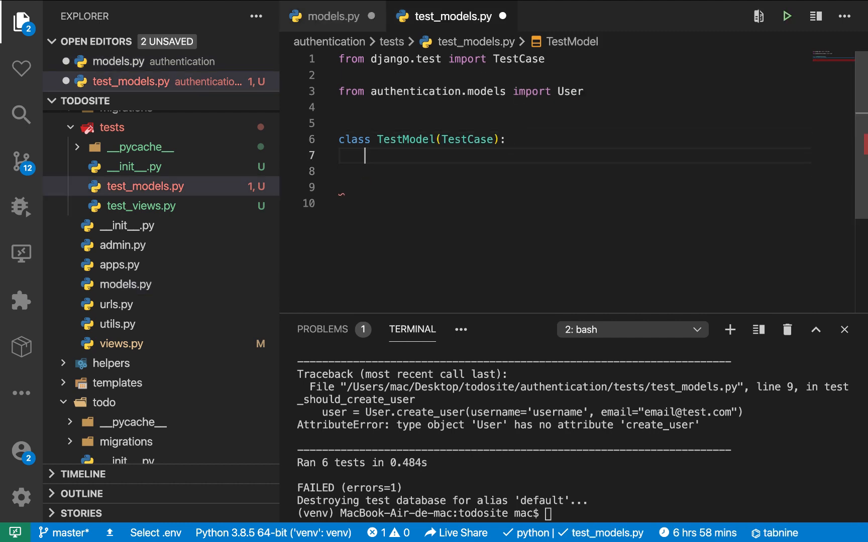
Define test_should_create_user creating a user via User.objects.create_user with username and email
type("def")
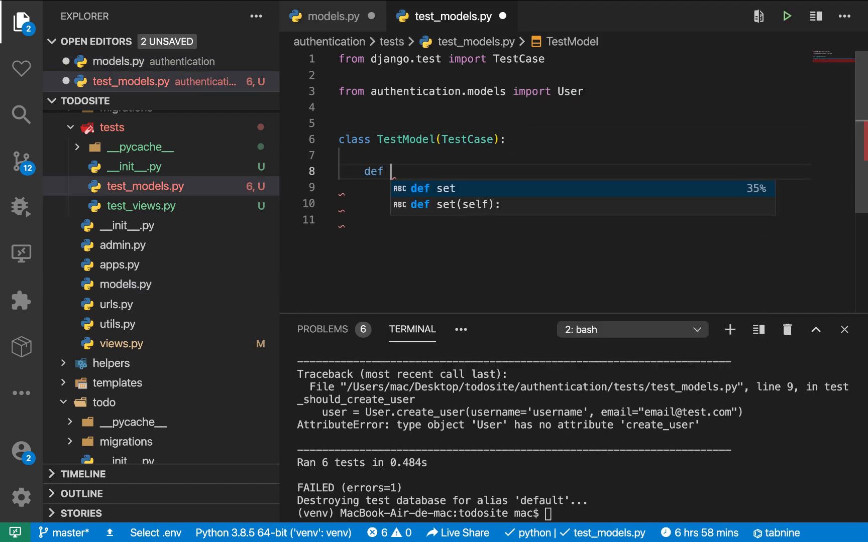
type("test_")
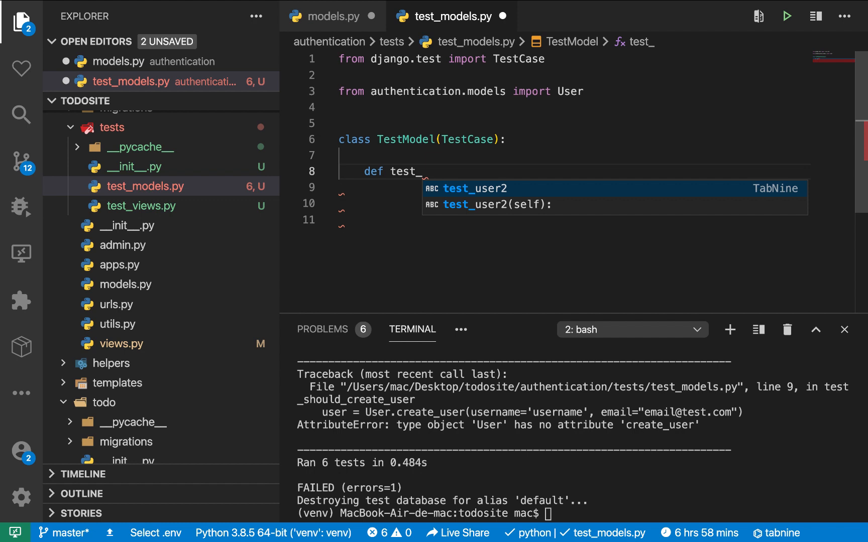
type("should_create_user(self):")
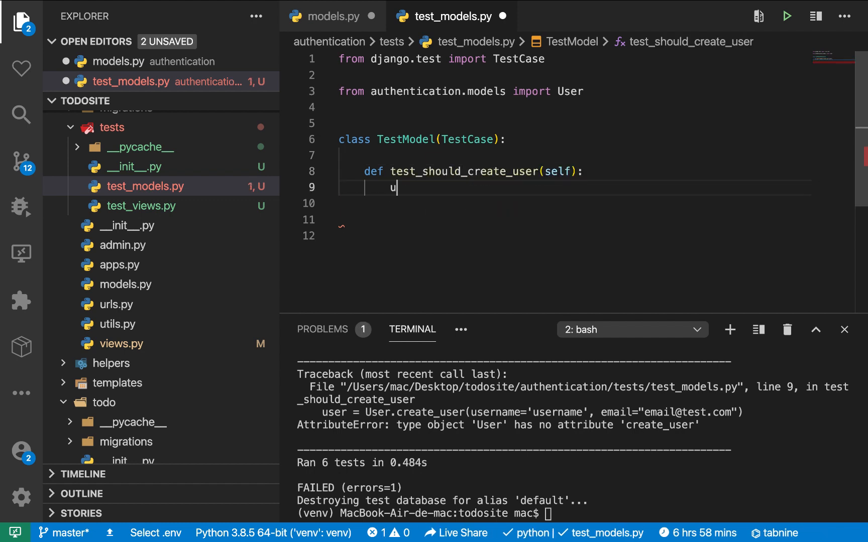
type("ser=User.objects")
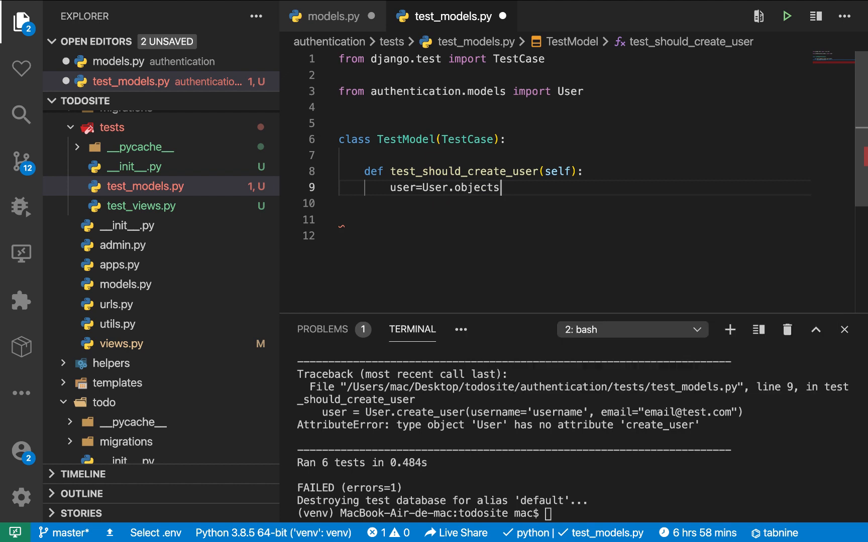
type(".create_user(")
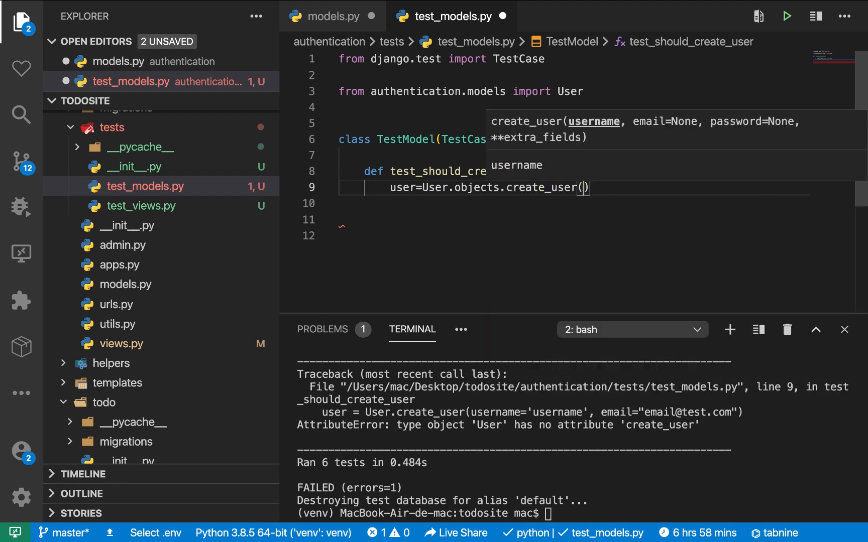
type("username='username',email='email@app.com")
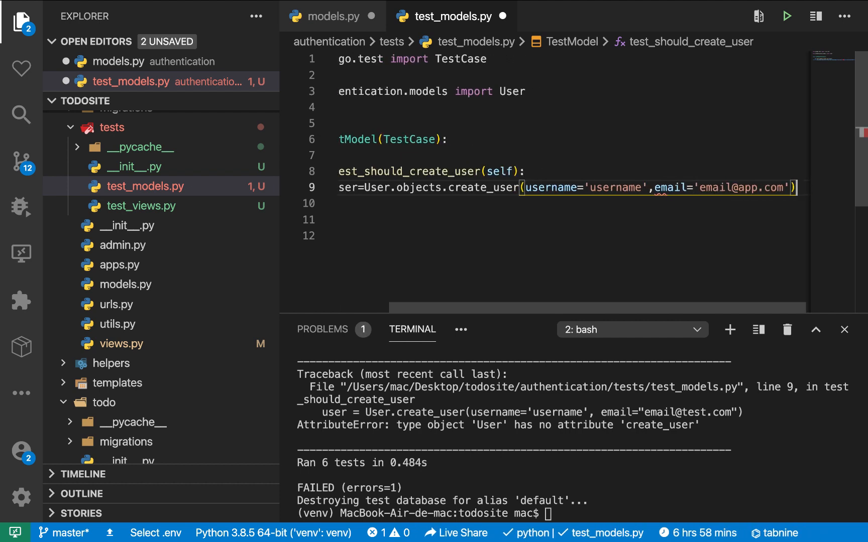
type("user")
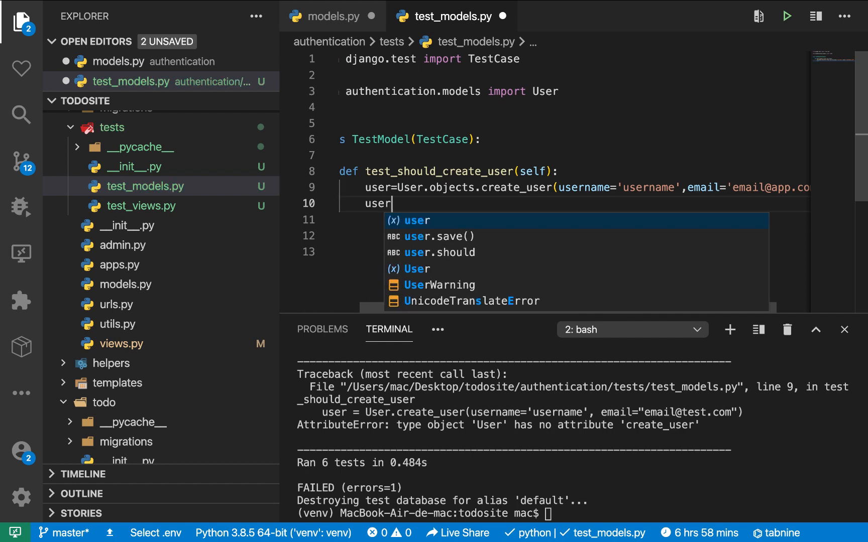
type(".set_password('password12!")
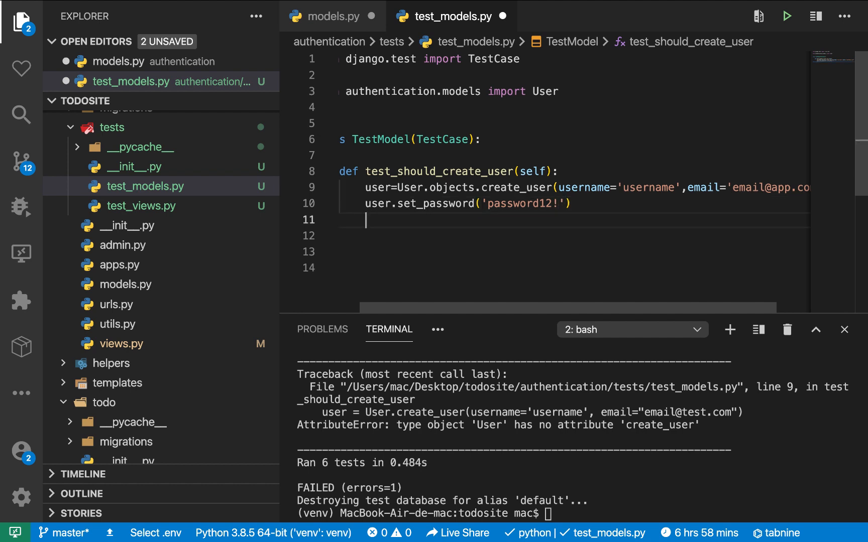
type("user.save()")
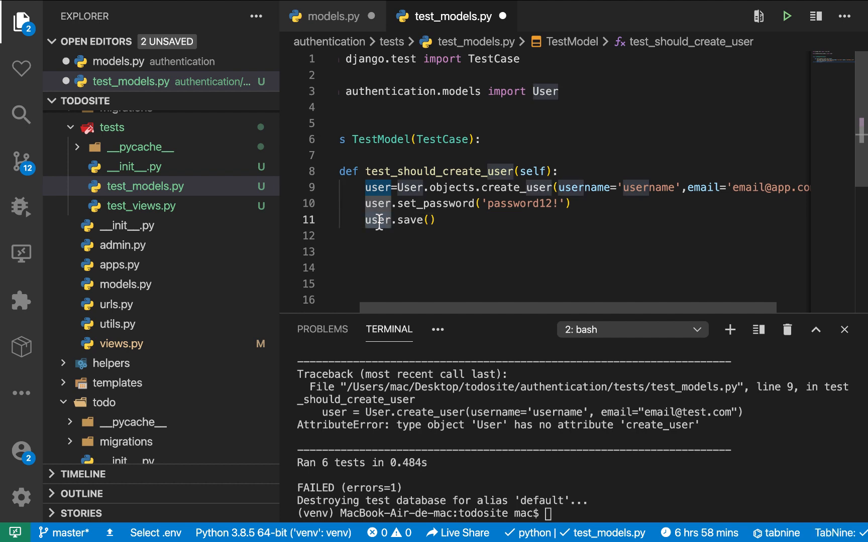
left_click(333, 16)
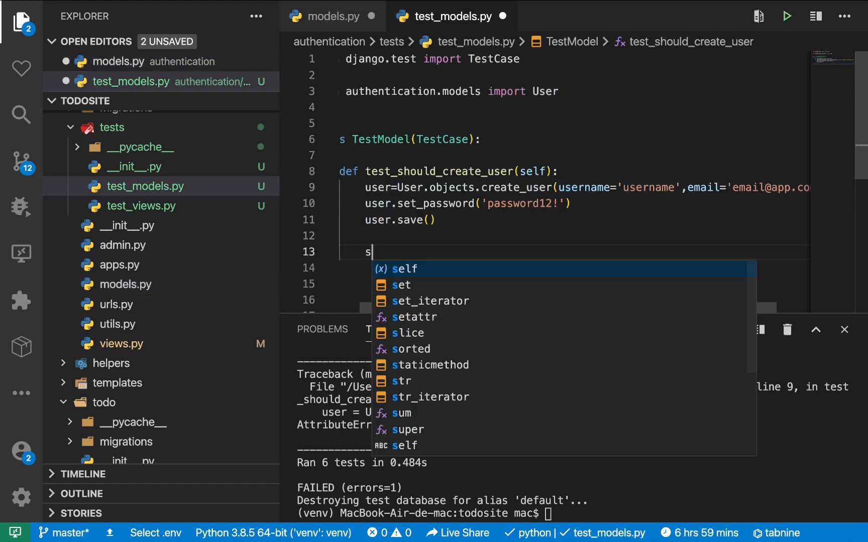
type("elf.asset")
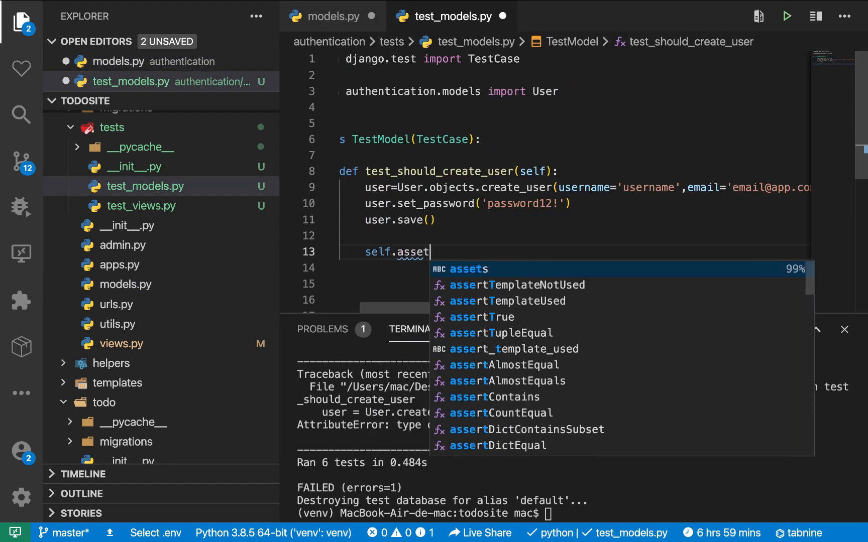
key("Enter")
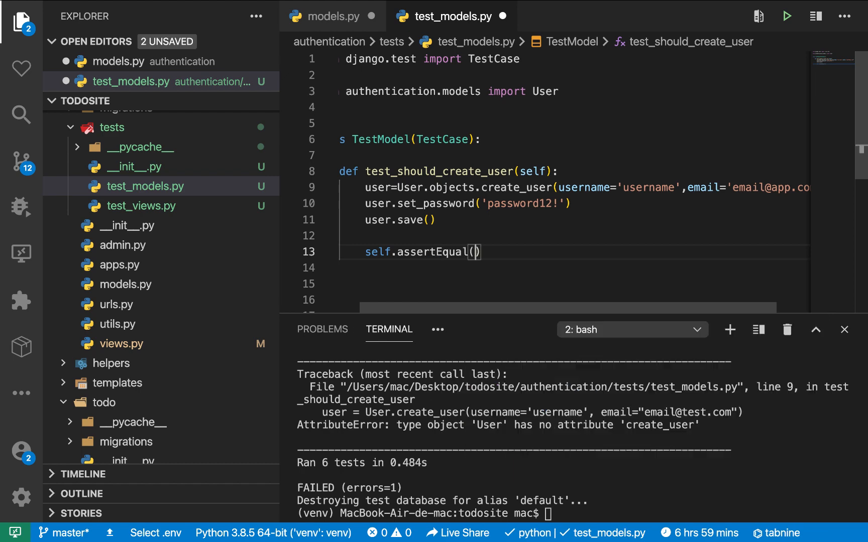
type("str(user")
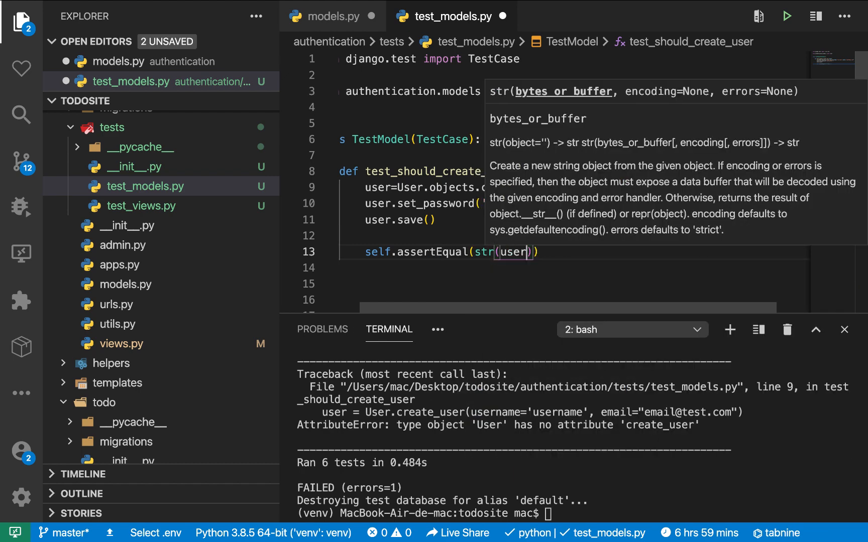
type(",,''")
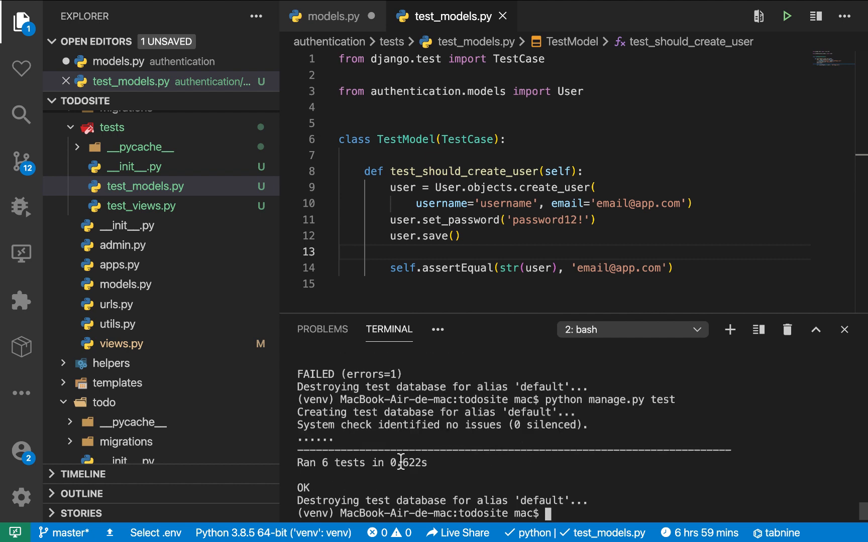
key("Backspace")
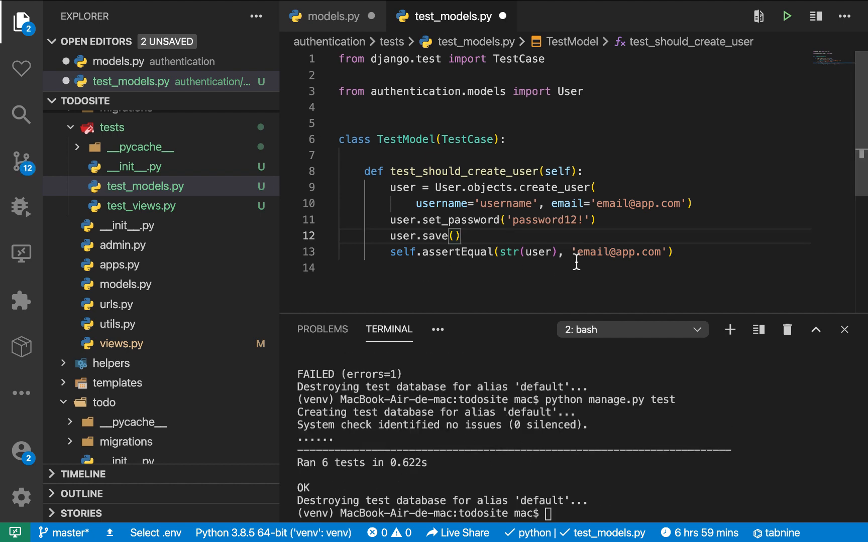
double_click(526, 252)
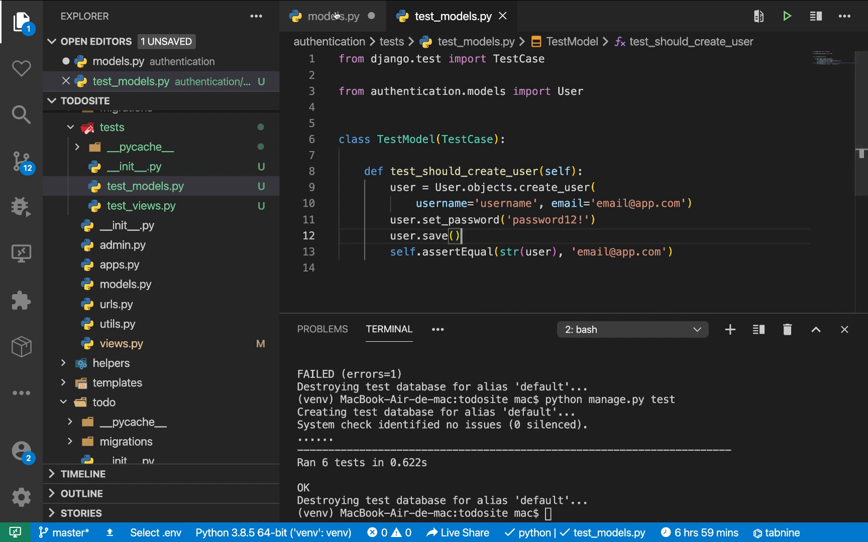
Change User.__str__ to return self.username and run python manage.py test to see it fail
left_click(333, 16)
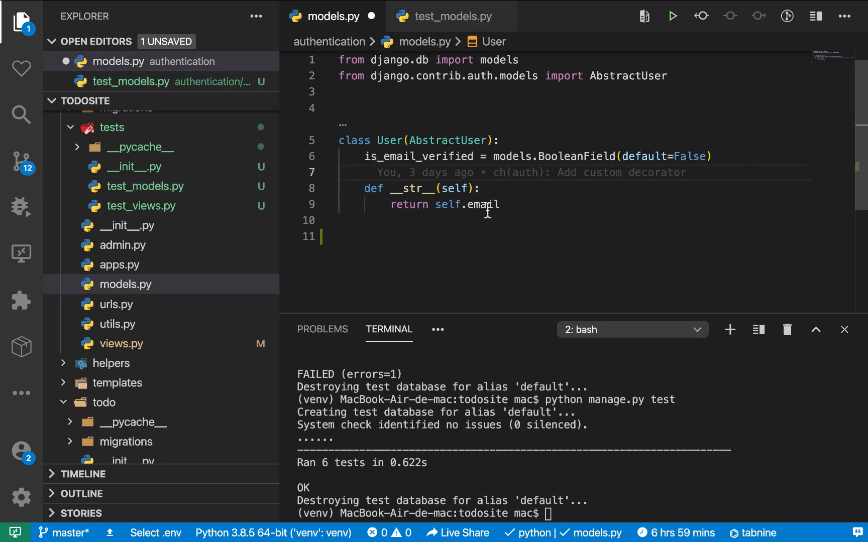
type("username")
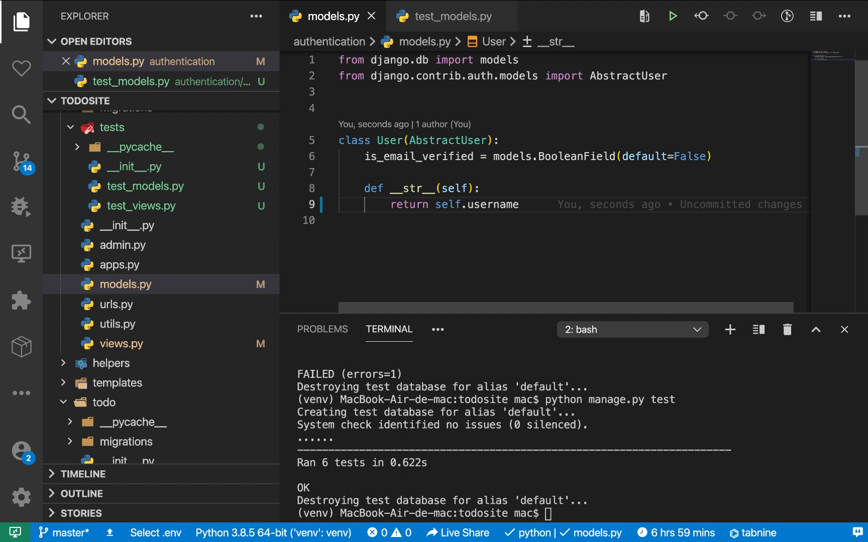
key("Enter")
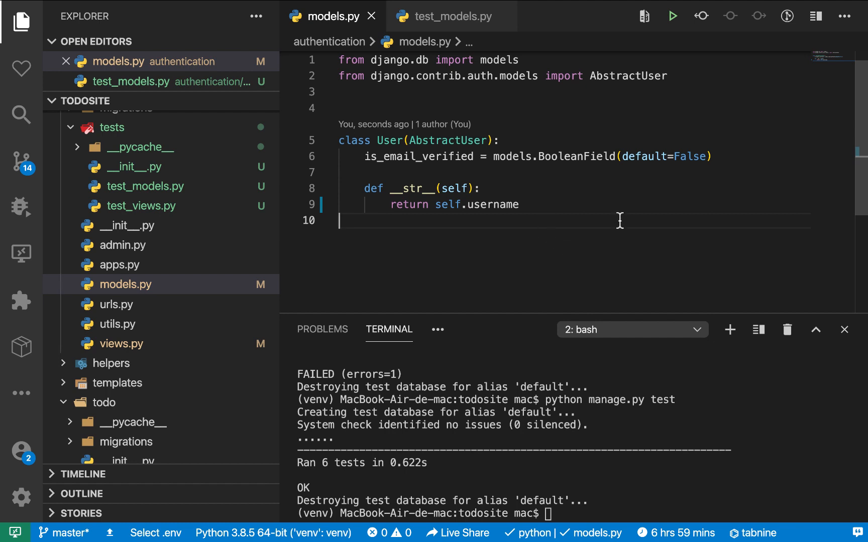
mouse_move(615, 268)
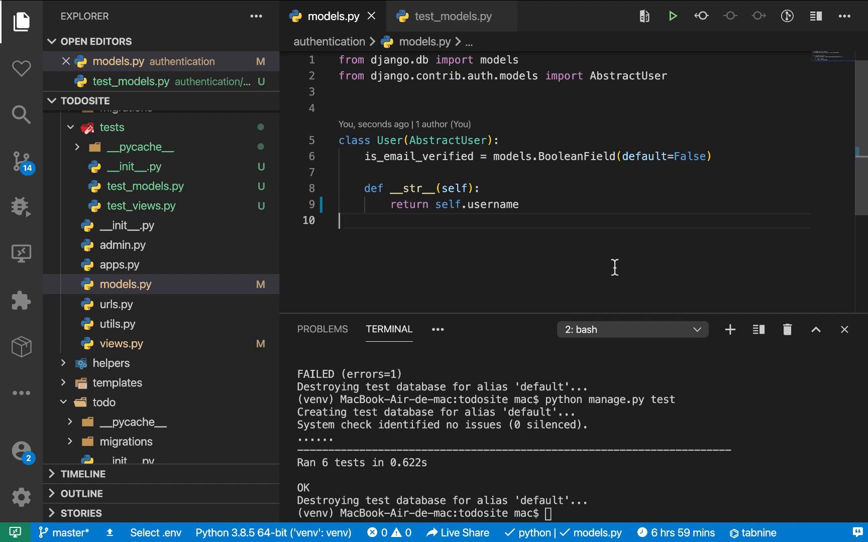
type("python manage.py test")
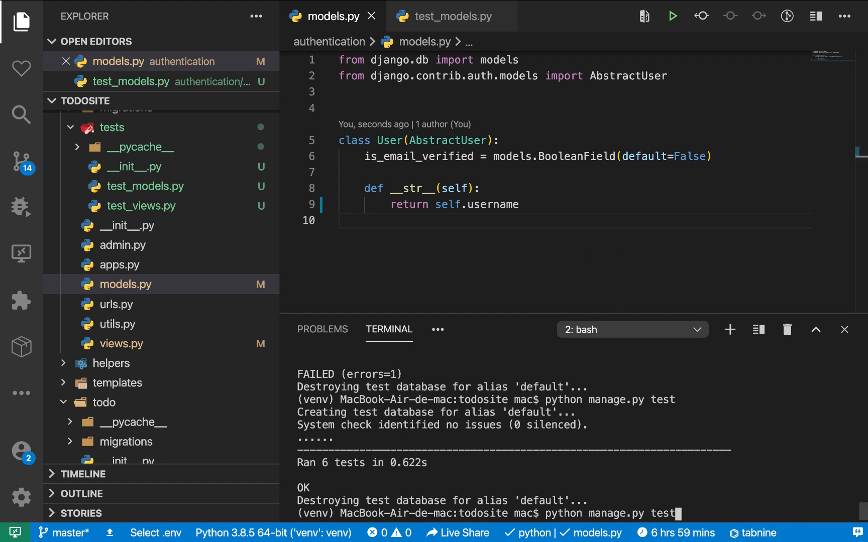
key("Enter")
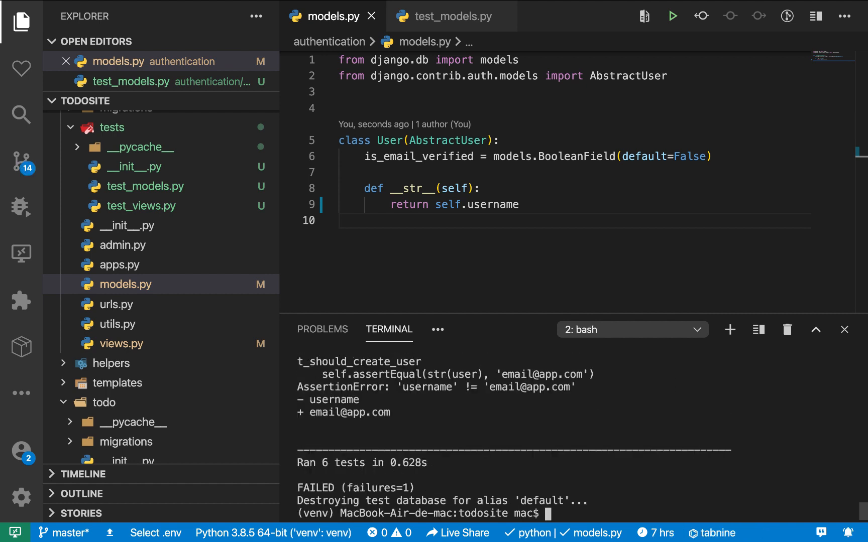
mouse_move(587, 463)
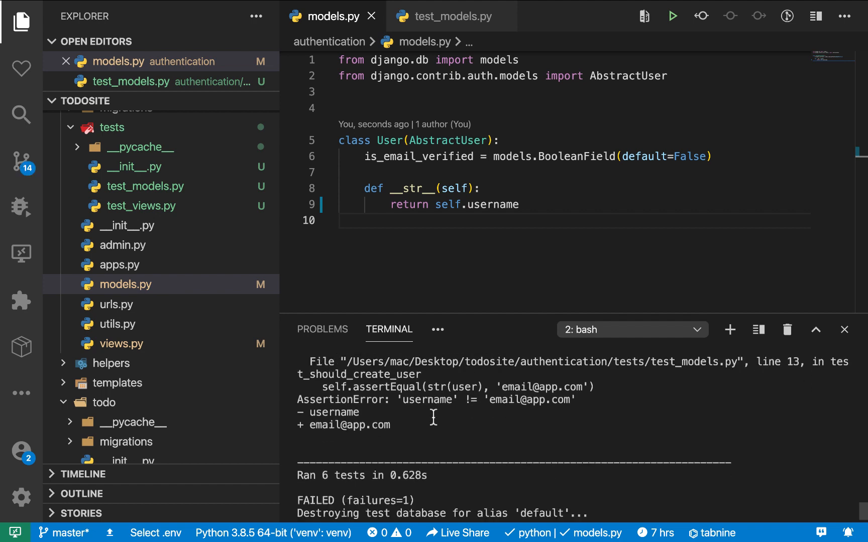
mouse_move(387, 426)
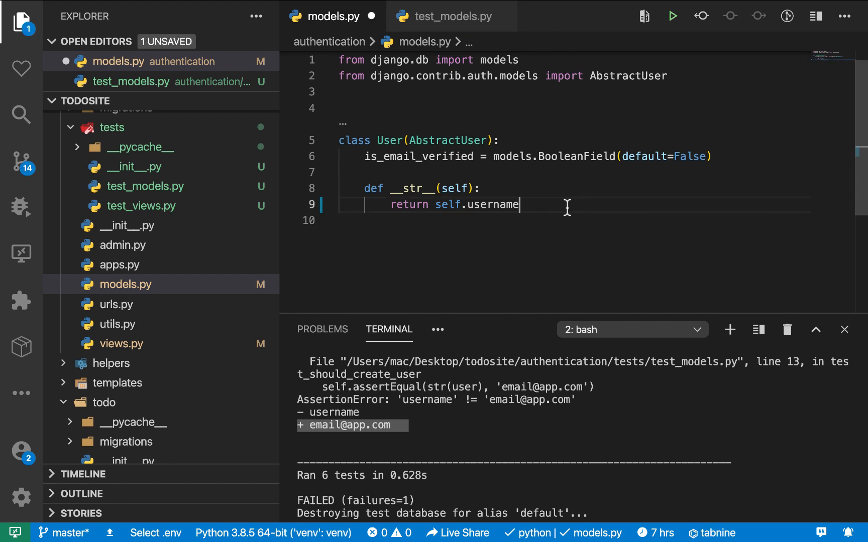
Revert __str__ to return self.email and rerun the tests for 6 OK
type("email")
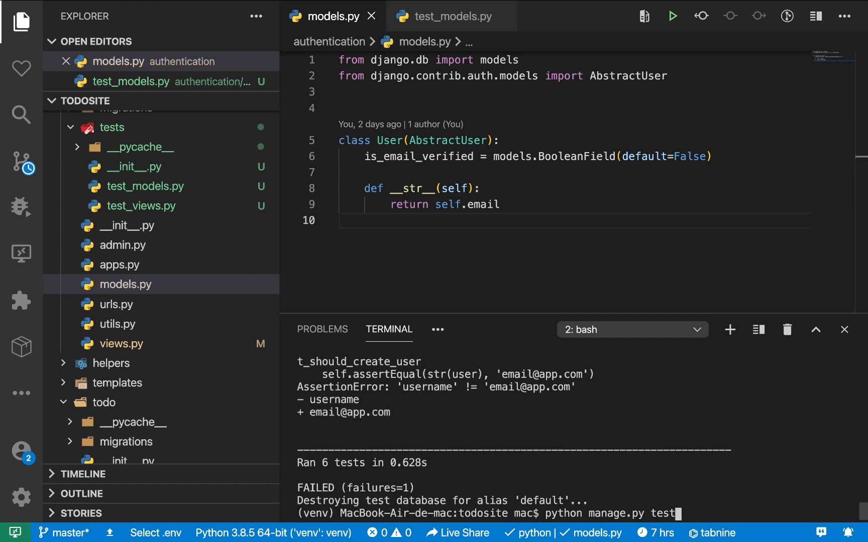
key("Enter")
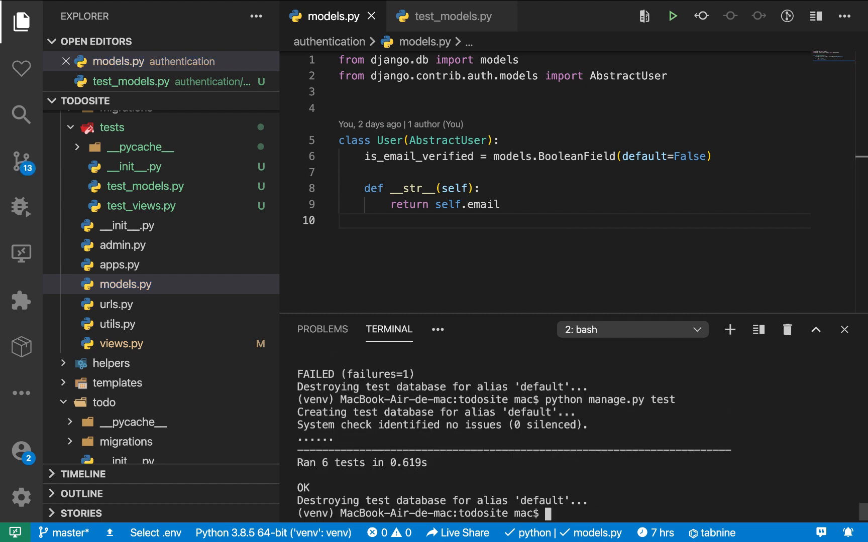
left_click(512, 156)
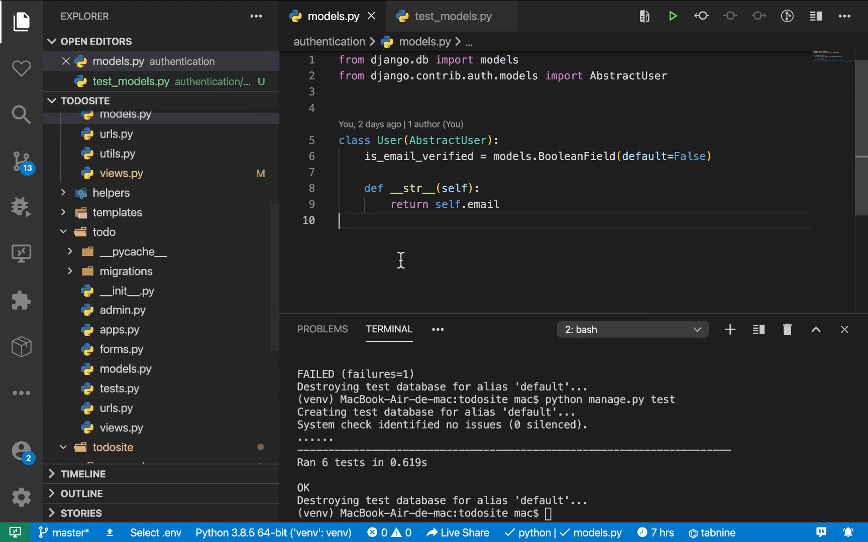
mouse_move(428, 95)
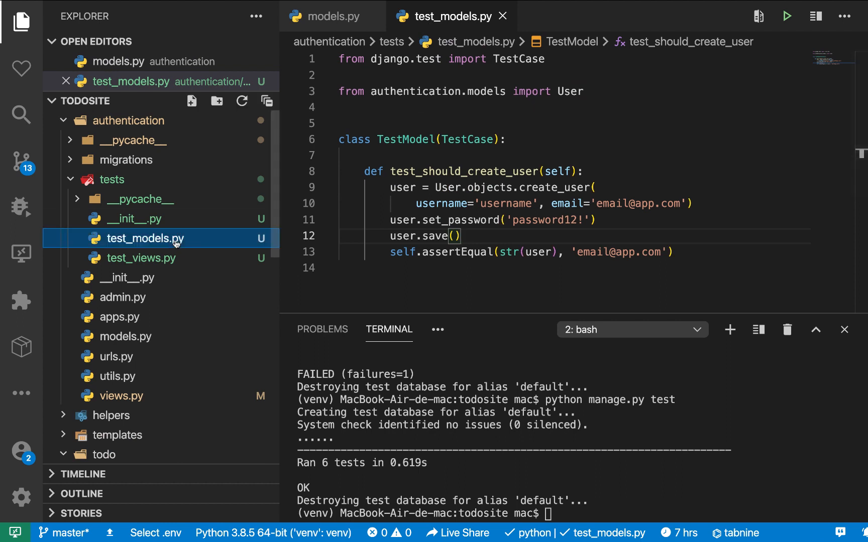
Delete todo/tests.py and create a todo/tests package with an empty __init__.py
scroll("down", 3)
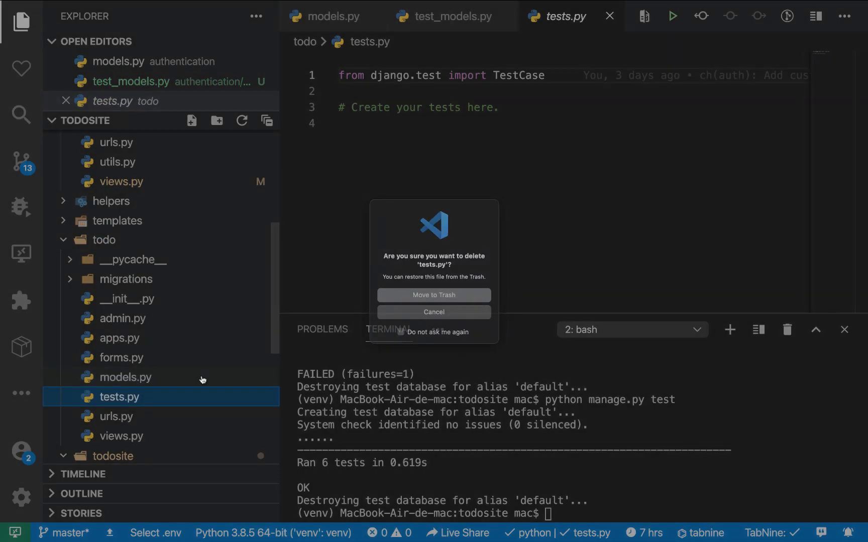
left_click(434, 296)
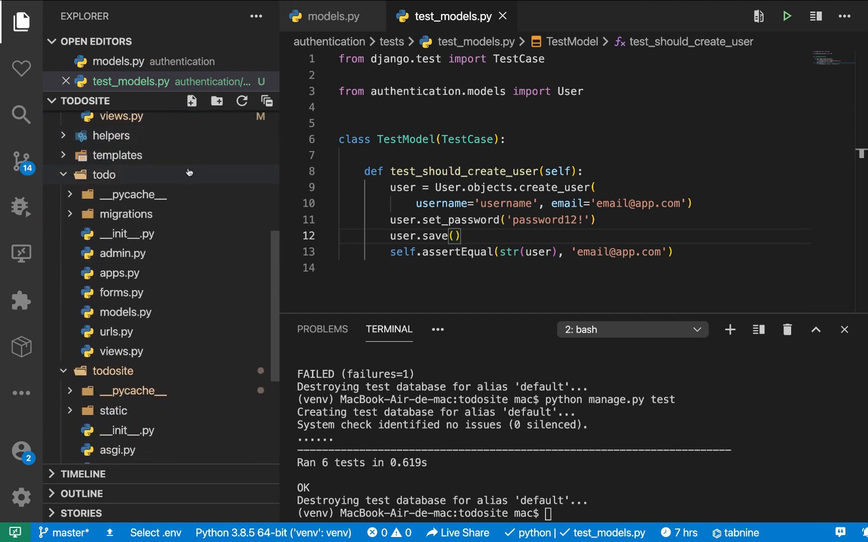
right_click(105, 174)
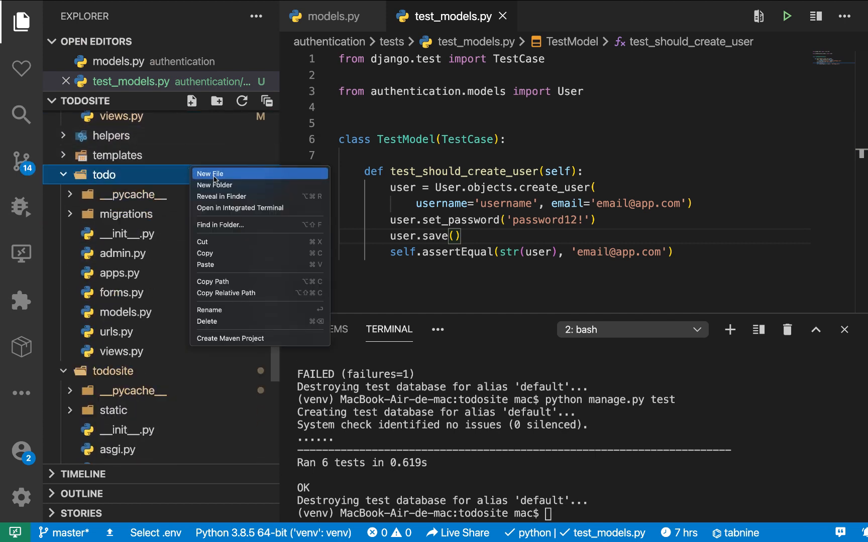
left_click(210, 173)
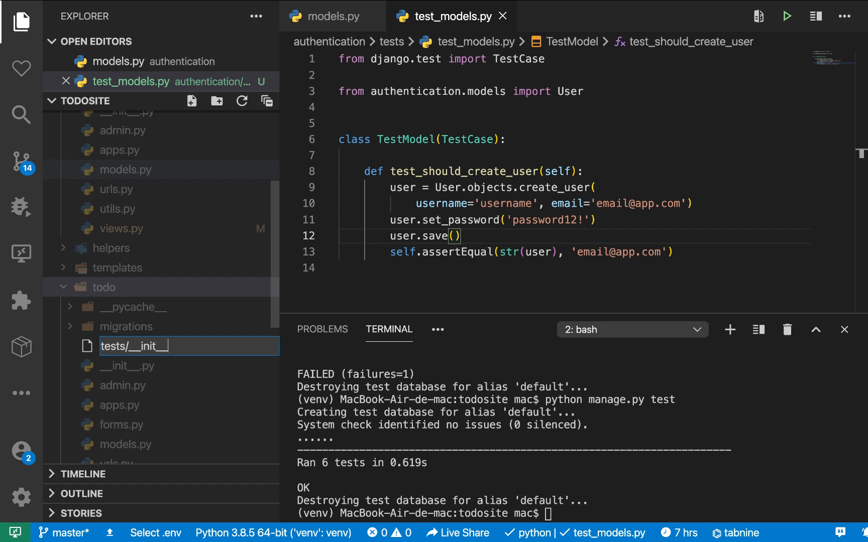
key("Enter")
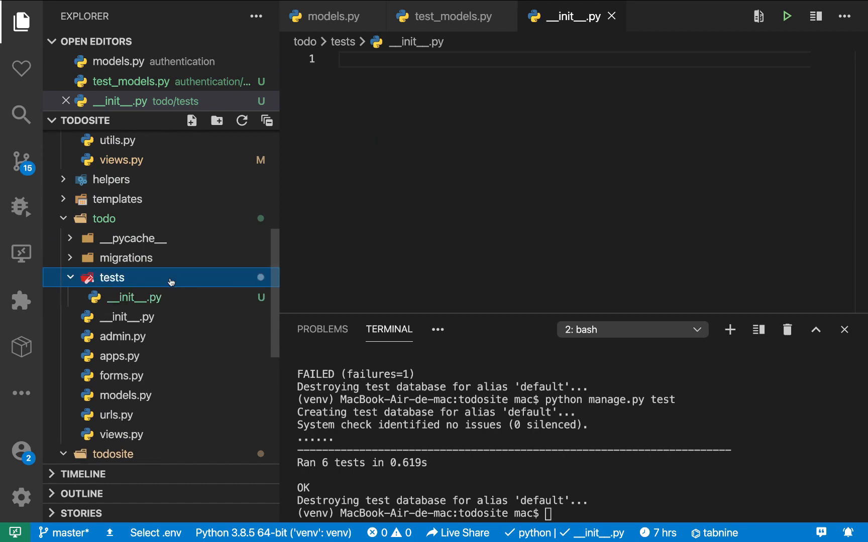
Check the Todo model's owner field, then remove the email assertion from todo/tests/test_models.py
left_click(146, 337)
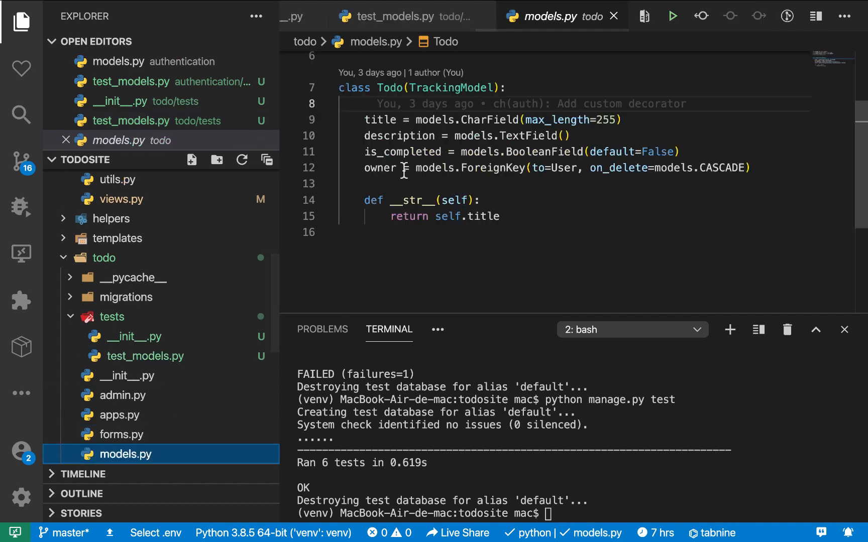
double_click(380, 168)
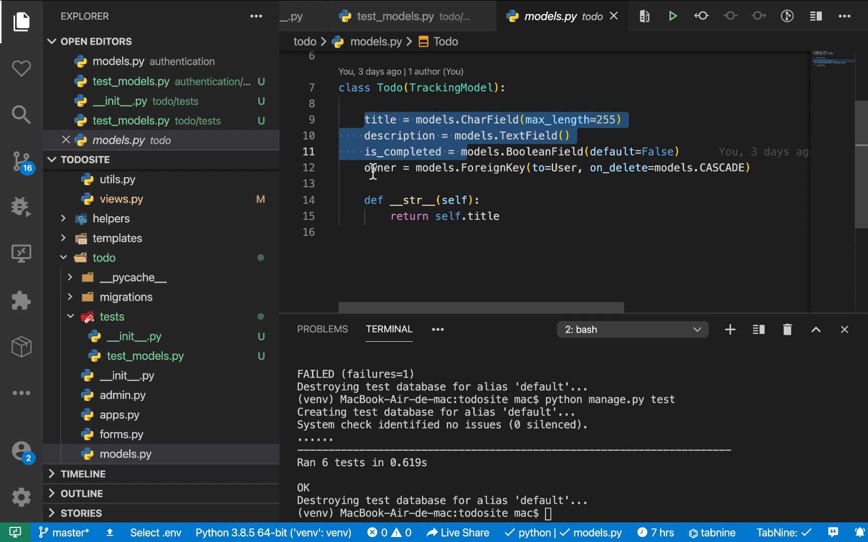
left_click(380, 169)
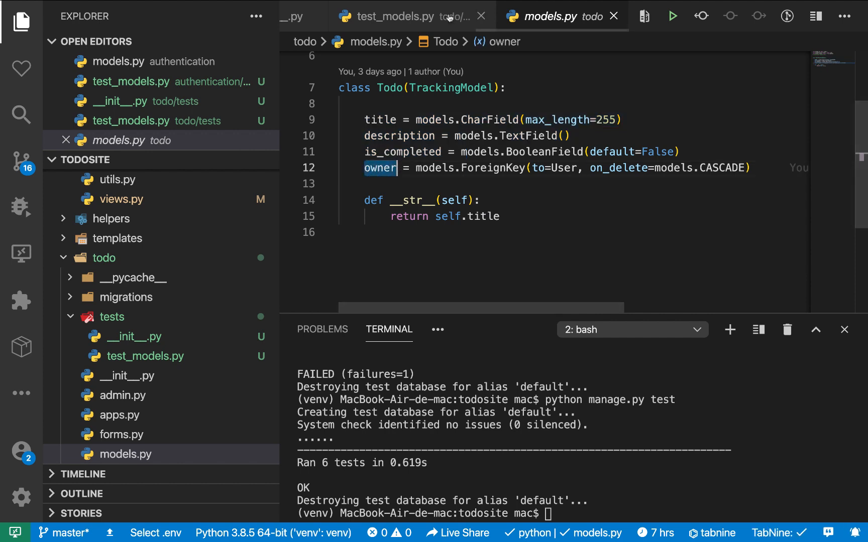
left_click(407, 16)
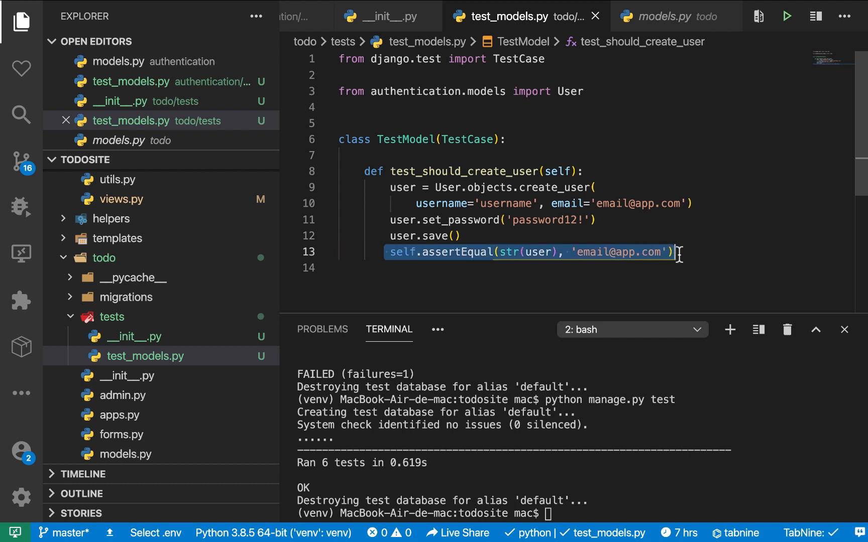
key("Delete")
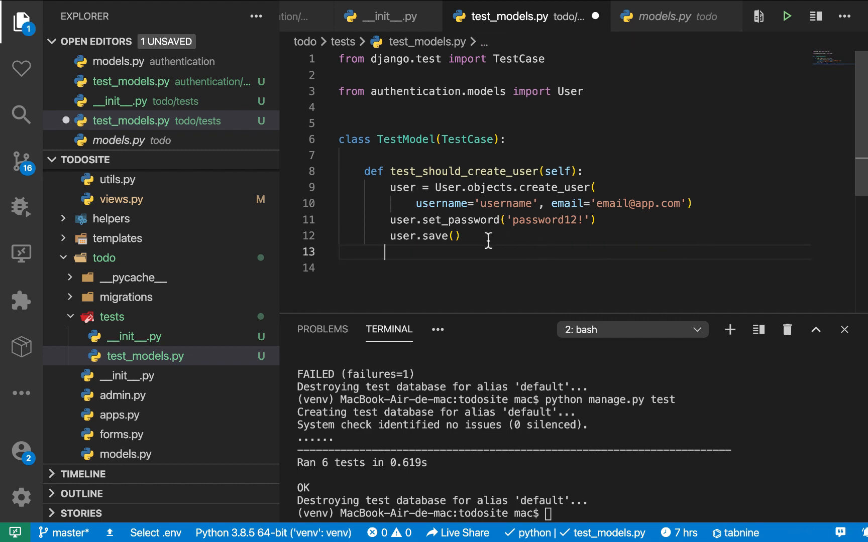
Import Todo and create todo=Todo(title="Buy milk", description='get it done')
key("Enter")
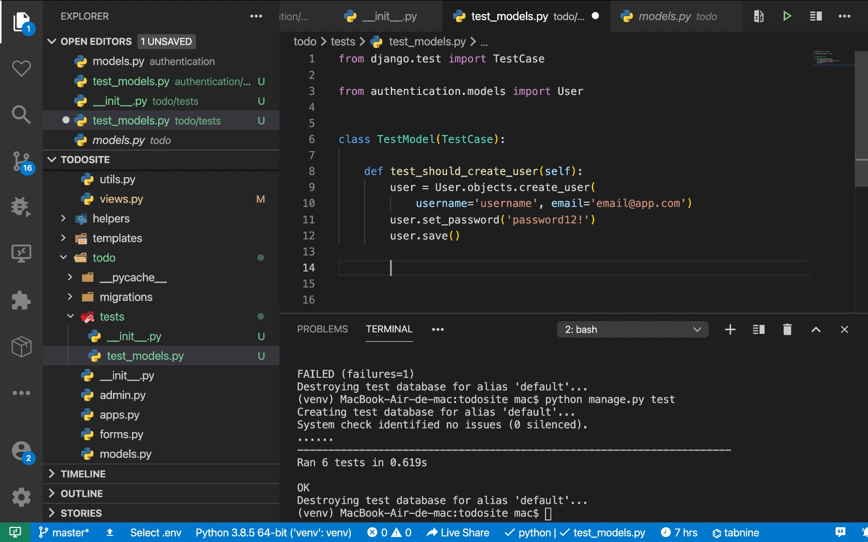
type("todo")
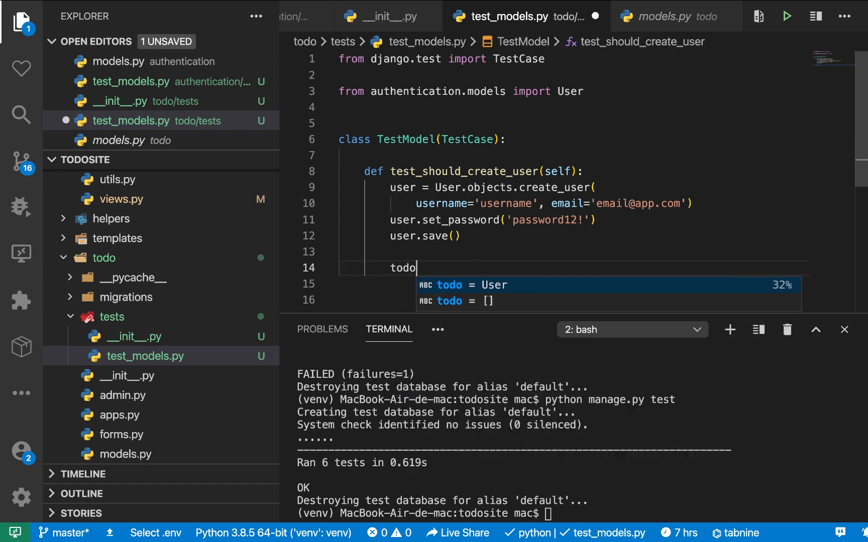
type("=Todo")
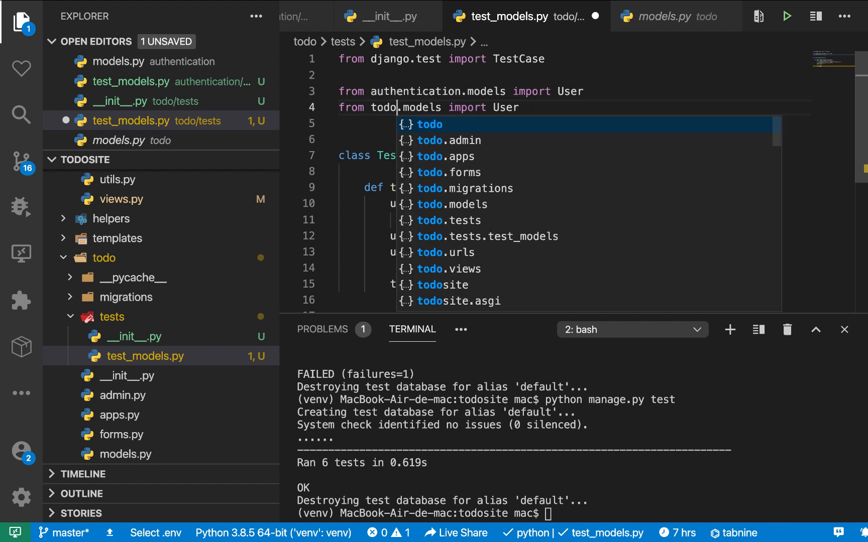
type("Todo")
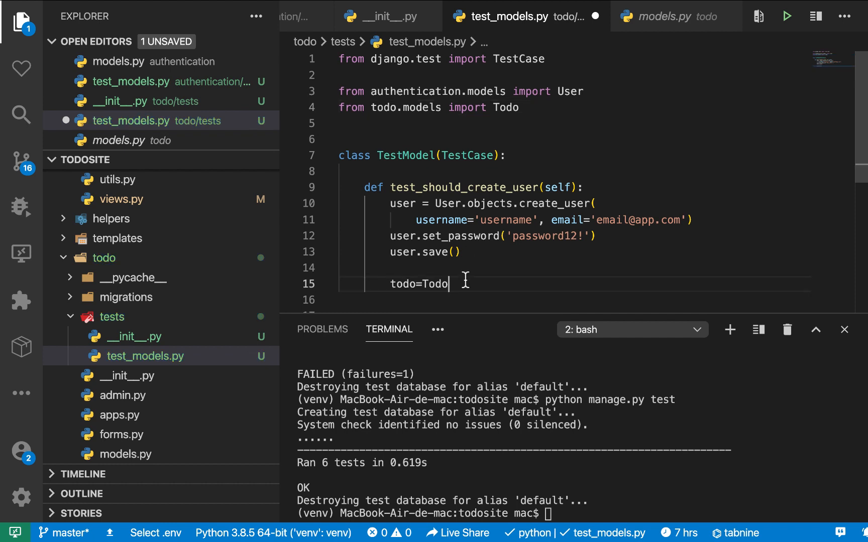
type("()")
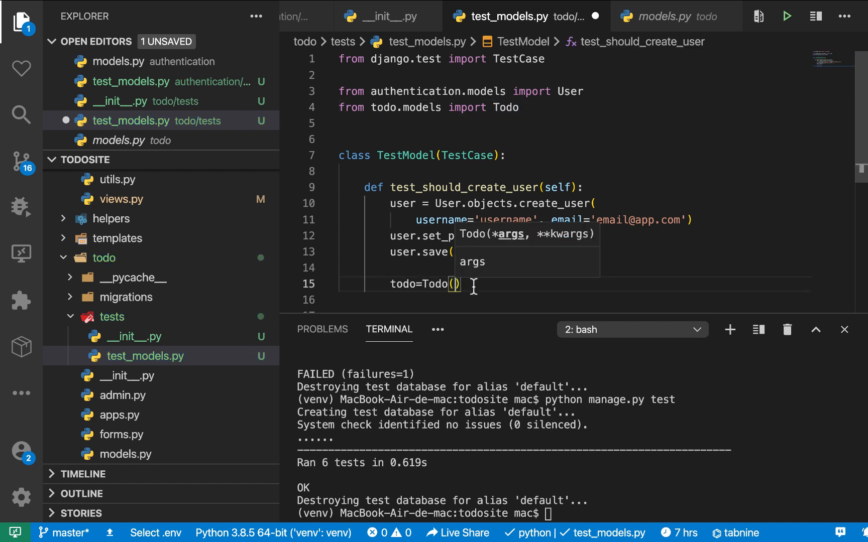
type("title=\"")
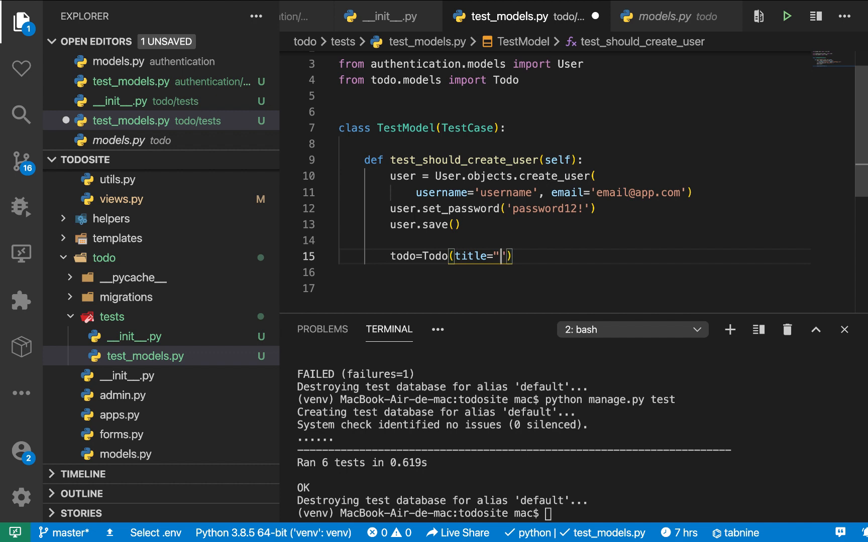
type("Buy milk")
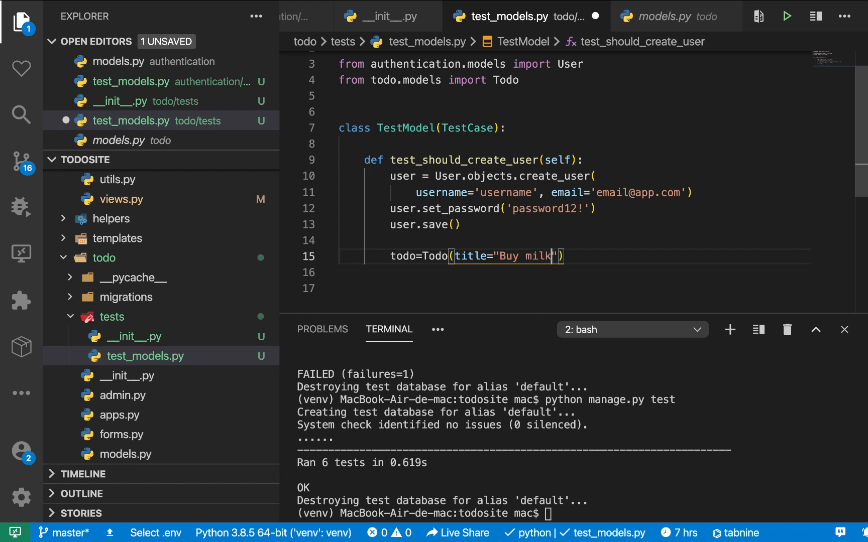
type(",description='")
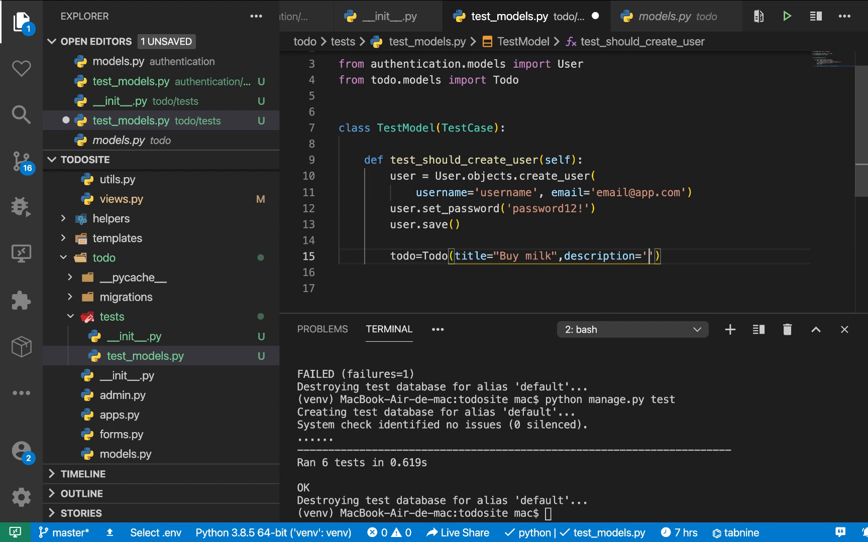
type("get it done')")
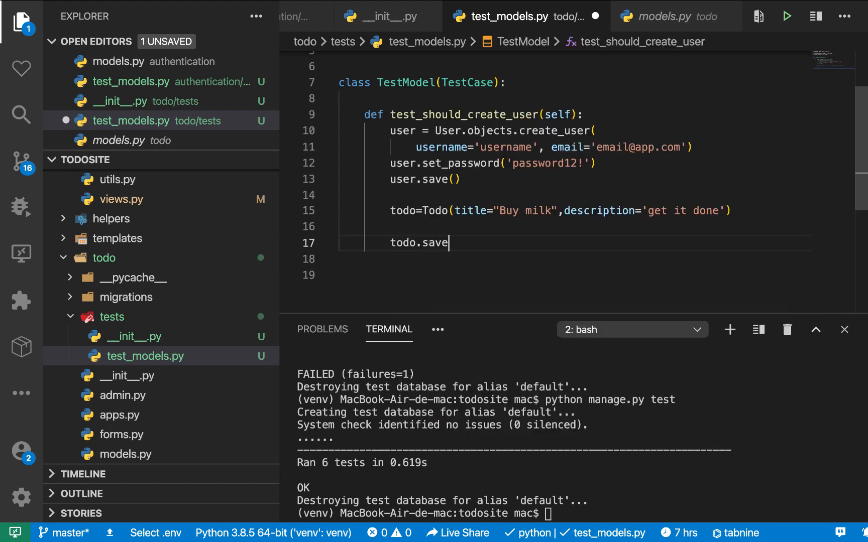
Call todo.save() and begin self.assertEqual(str(todo), '')
type("()")
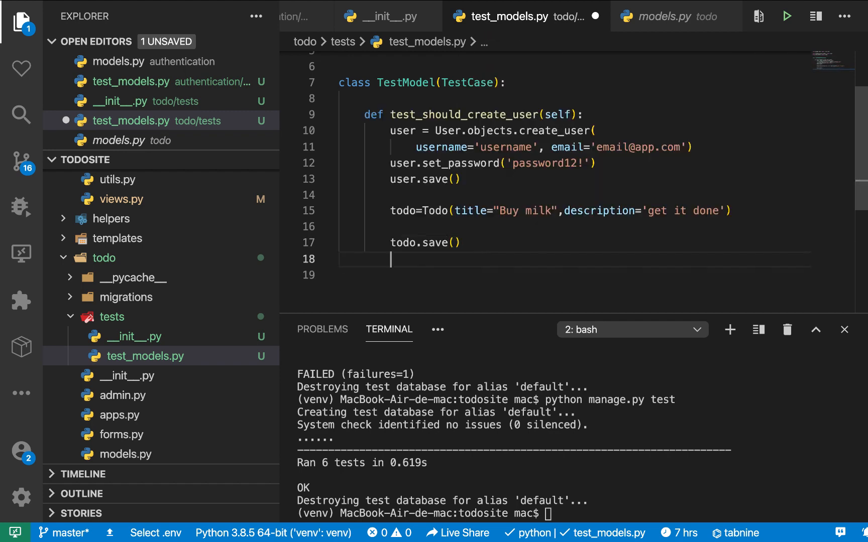
type("self.")
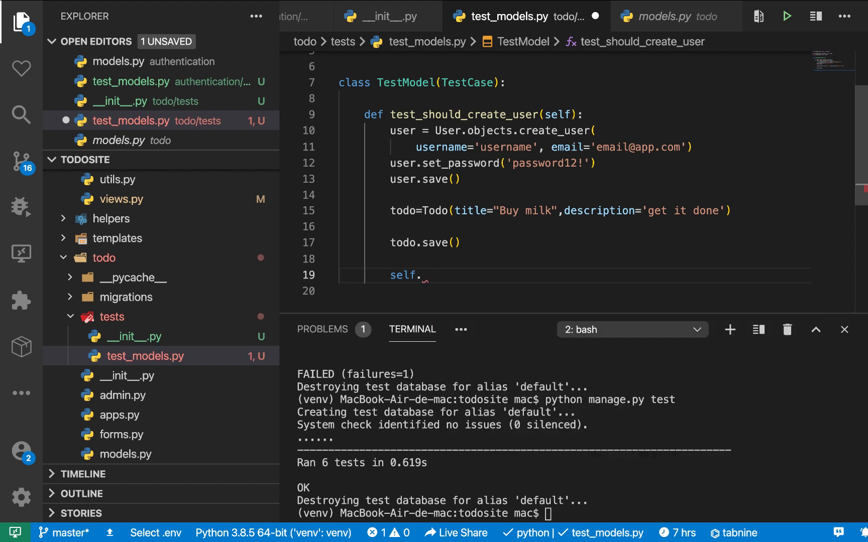
type("asset")
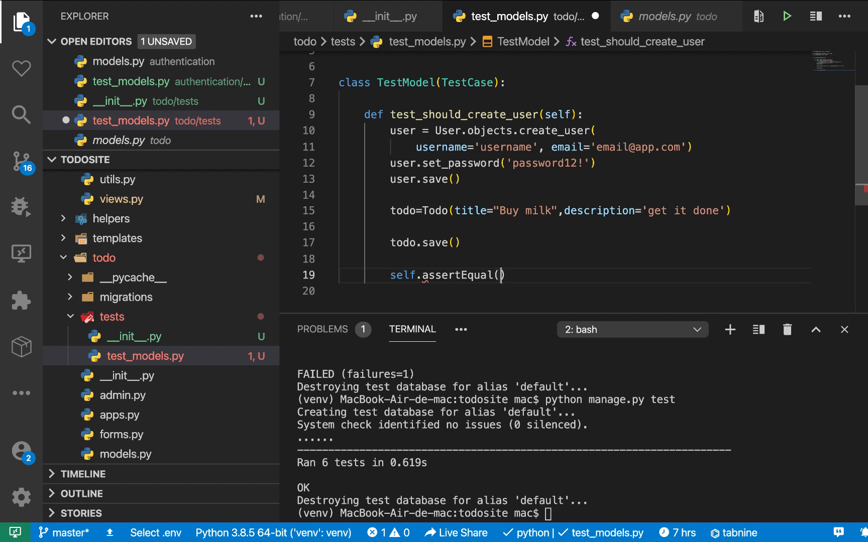
type("str(")
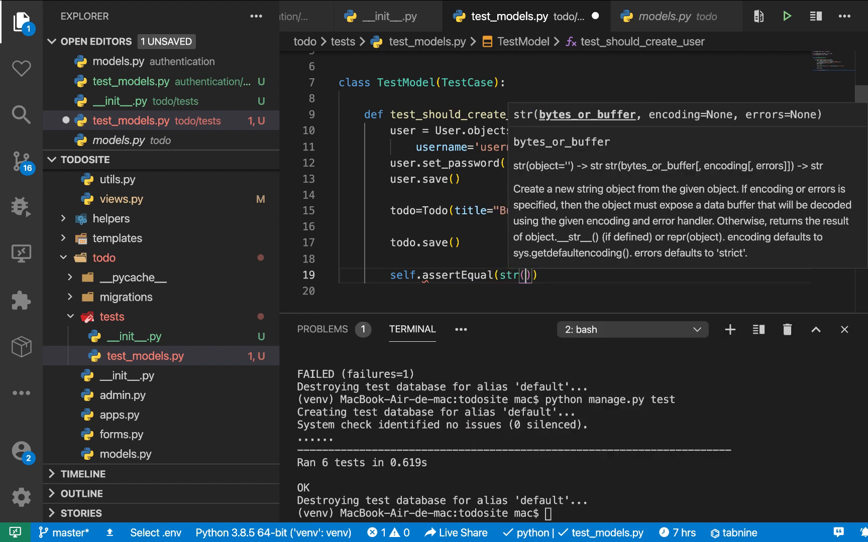
type("todo,")
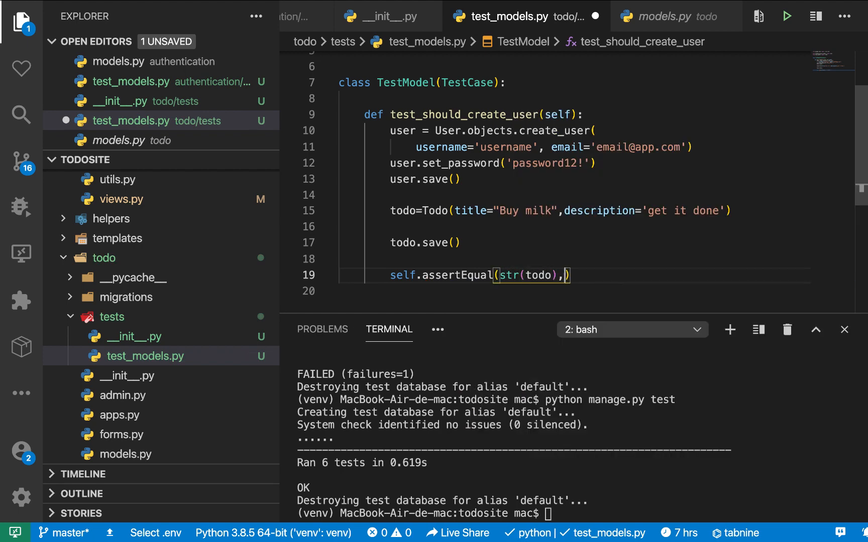
type("''")
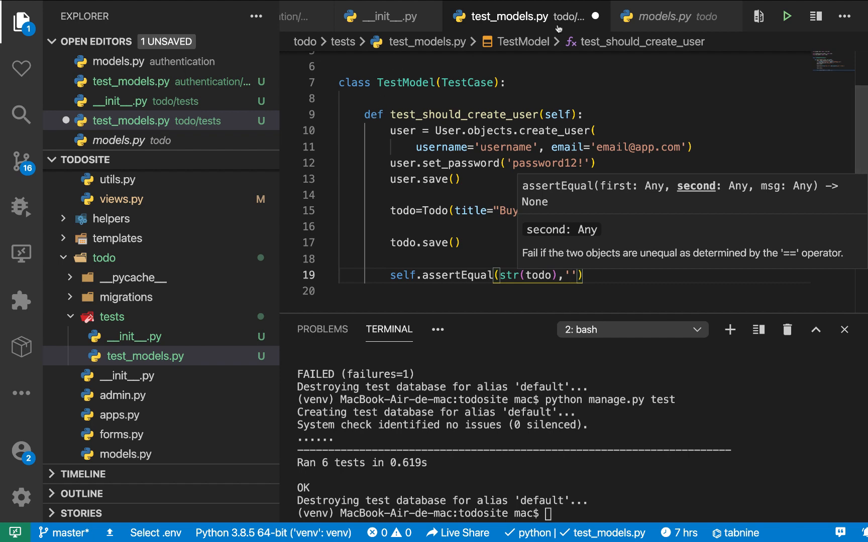
left_click(675, 16)
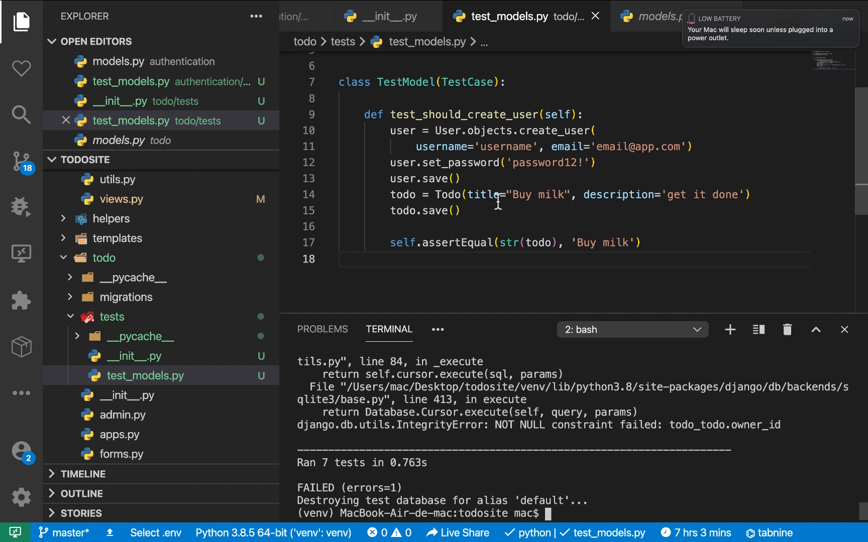
Add owner=user to the Todo constructor so all 7 tests pass
type("ow")
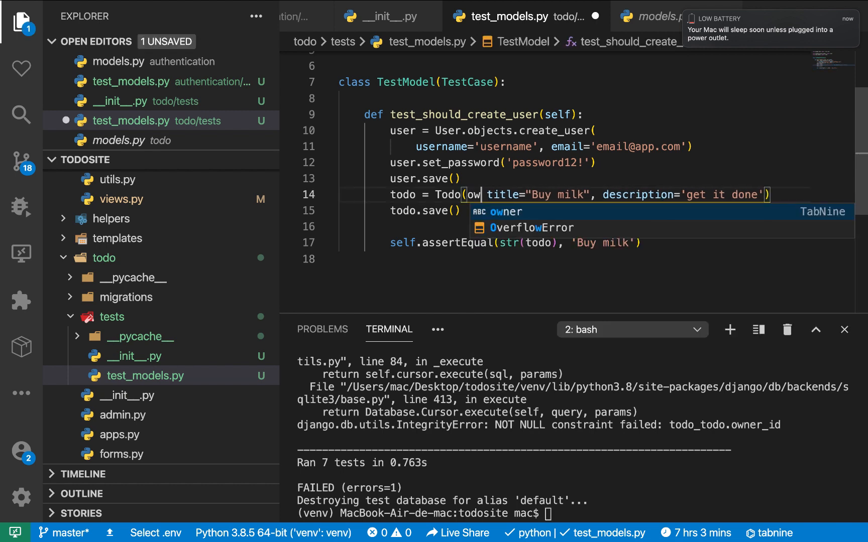
type("owner=user,")
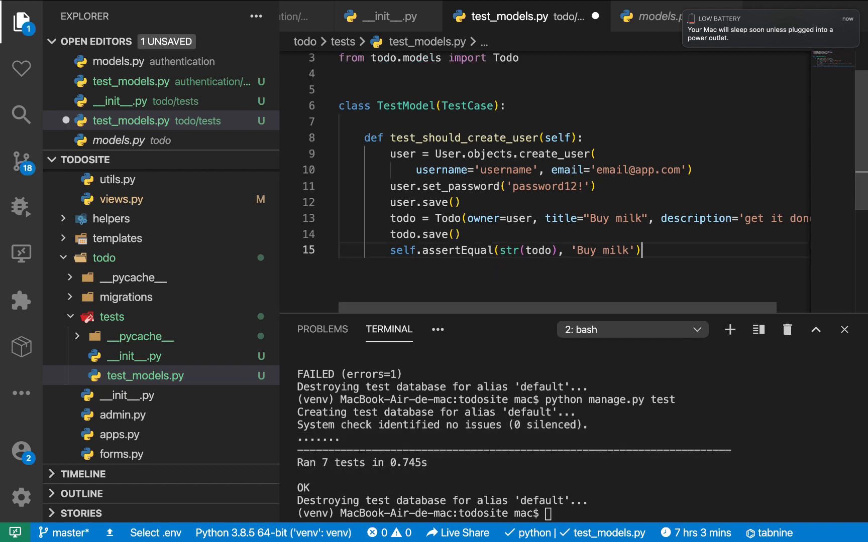
key("Enter")
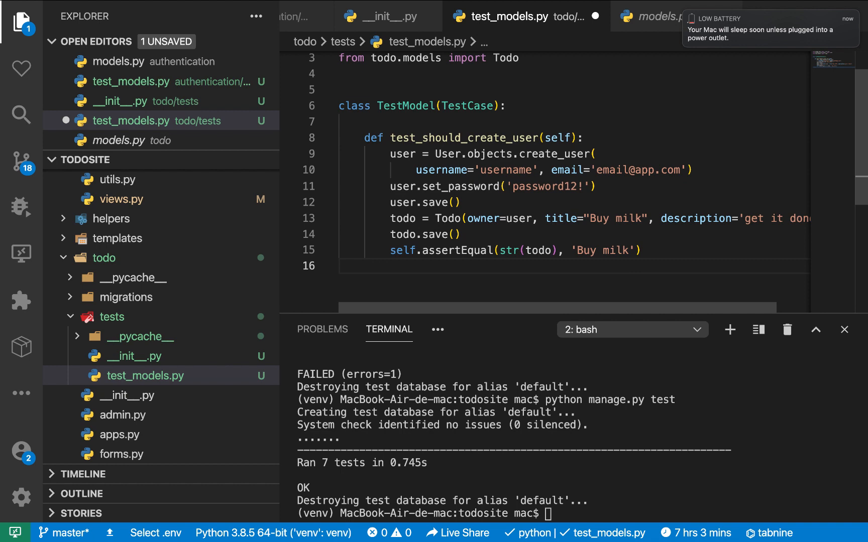
mouse_move(648, 169)
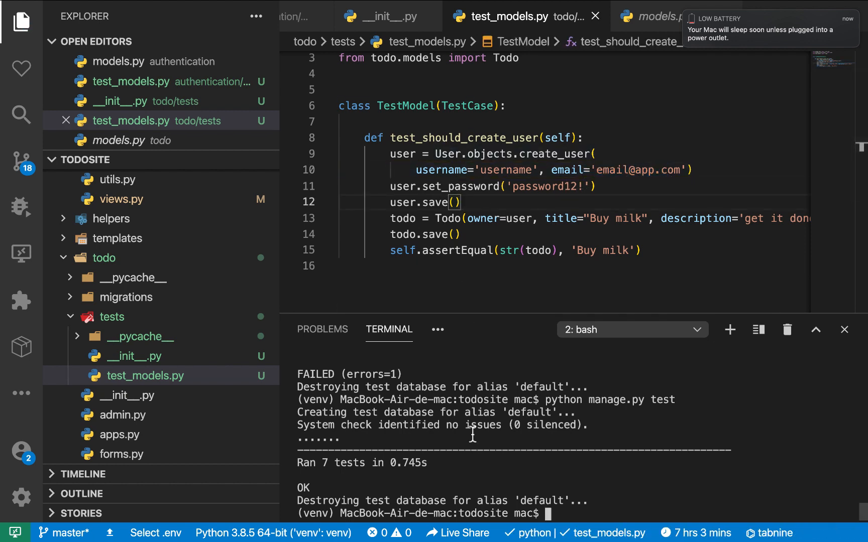
Save the todo test_models.py and clear the terminal output
type("clear")
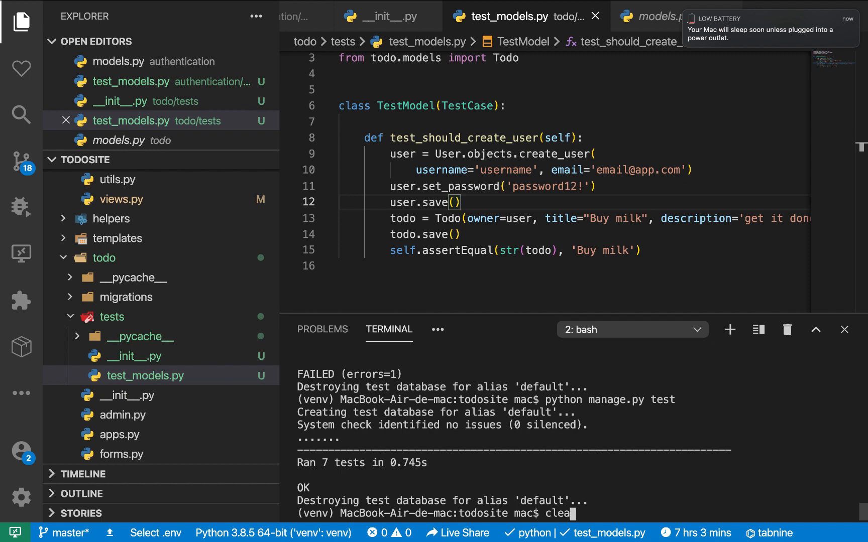